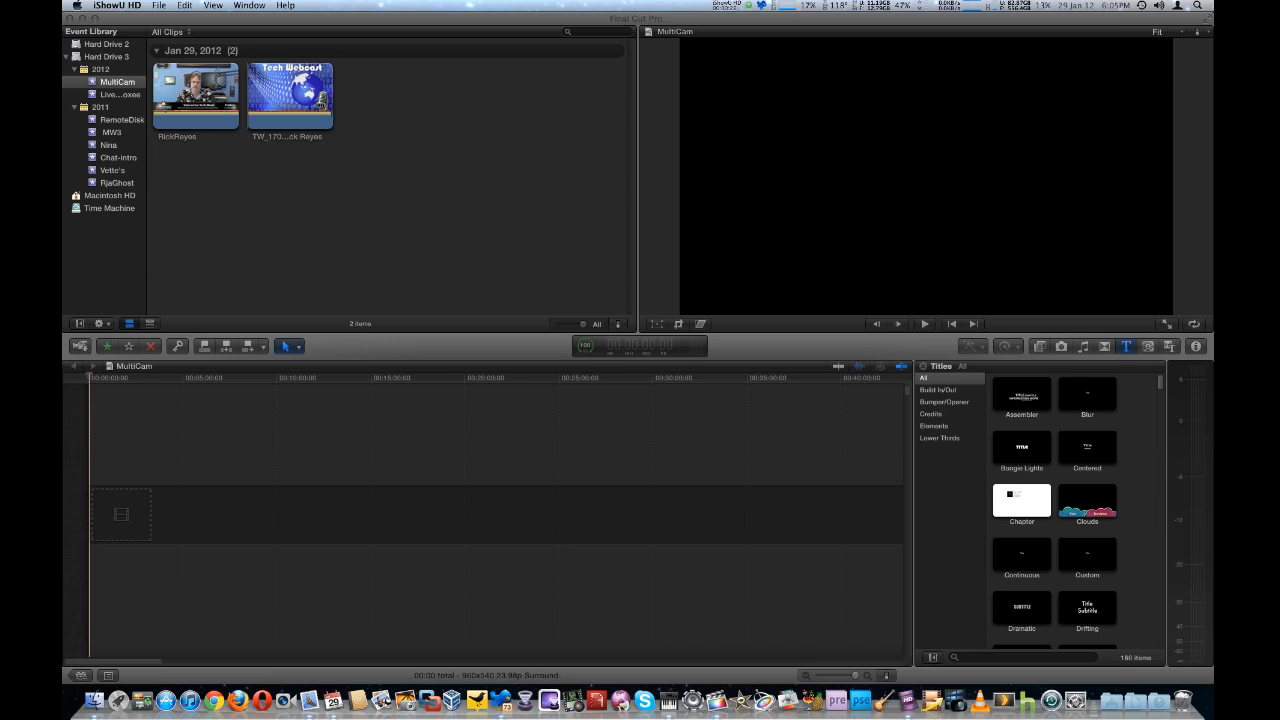
mouse_move(345, 350)
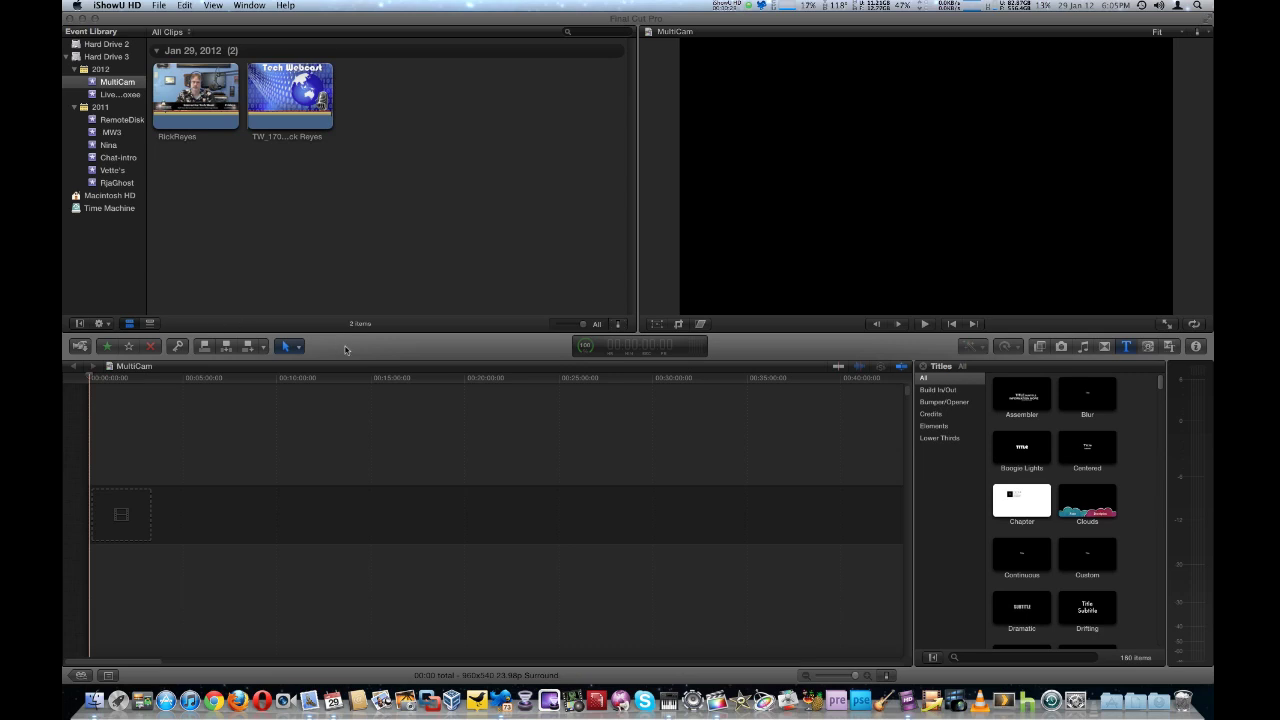
left_click(195, 95)
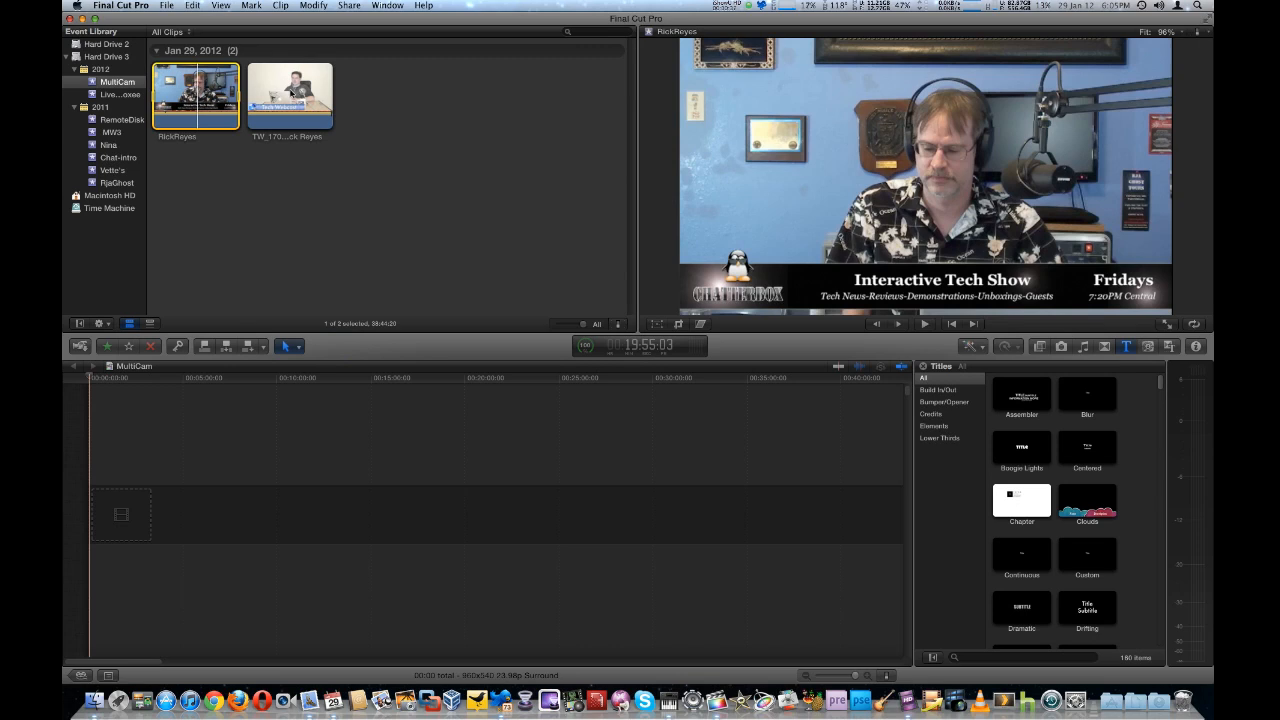
left_click(289, 95)
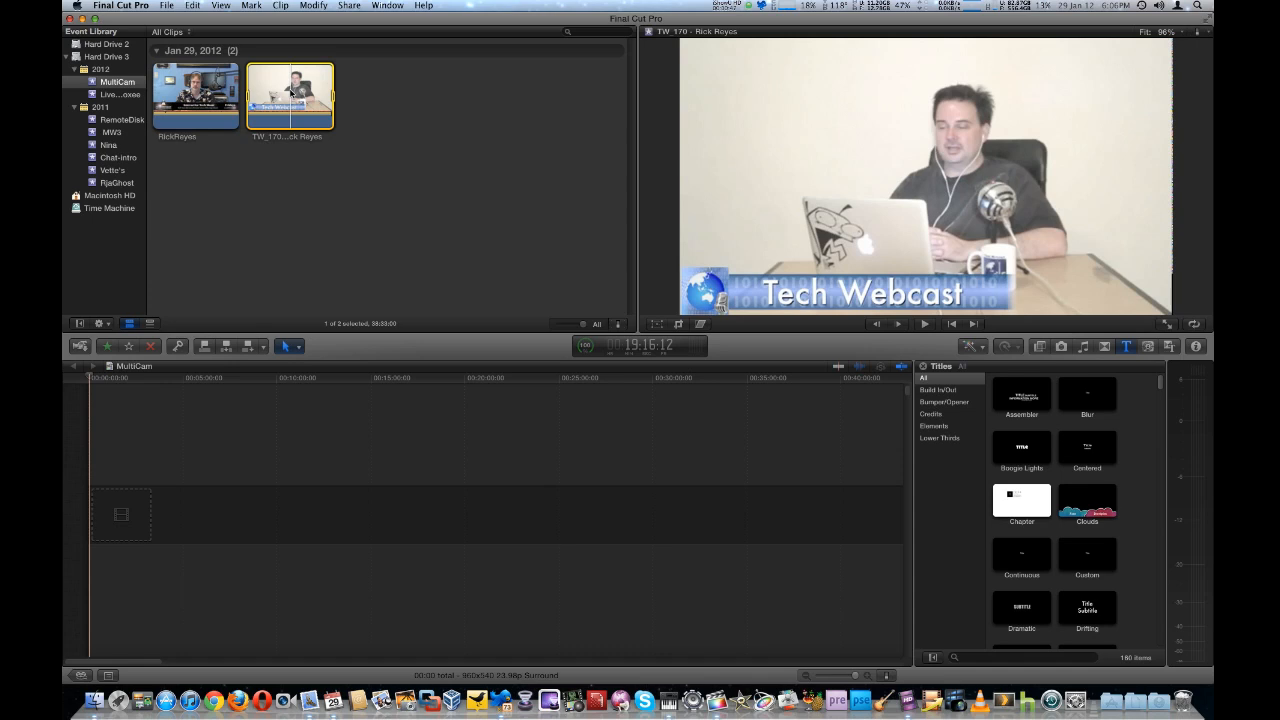
left_click(195, 90)
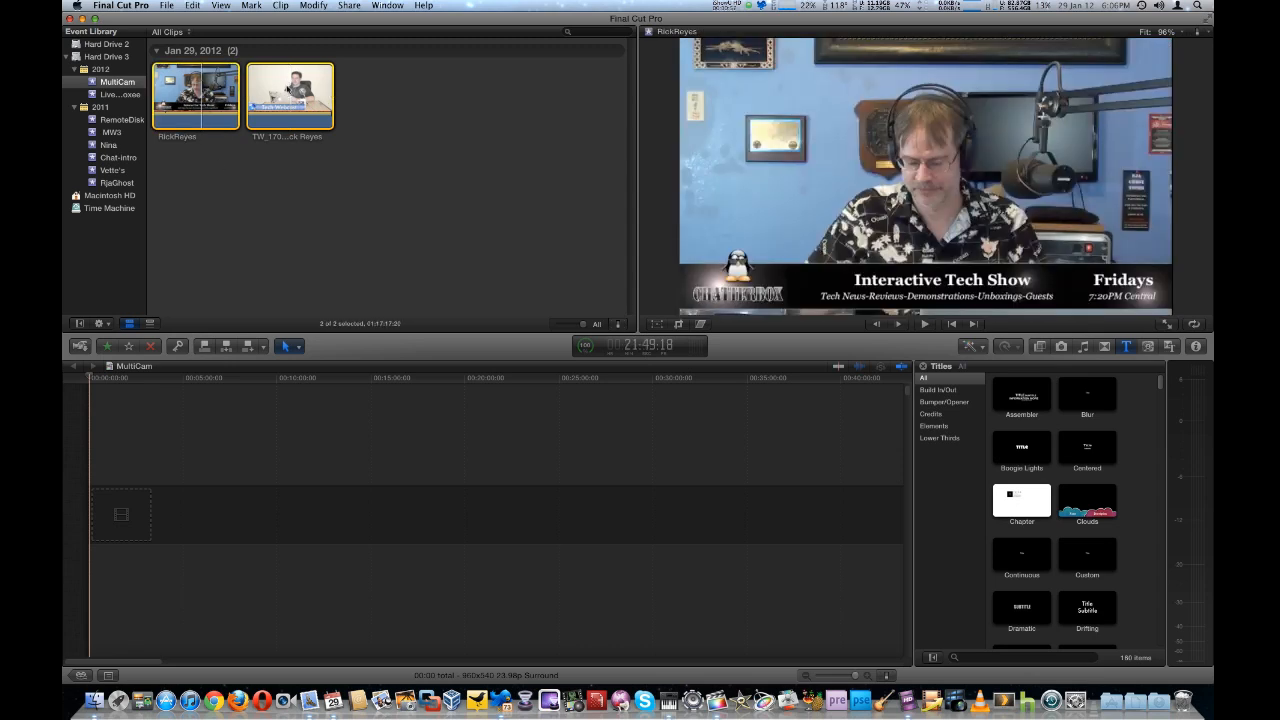
right_click(289, 95)
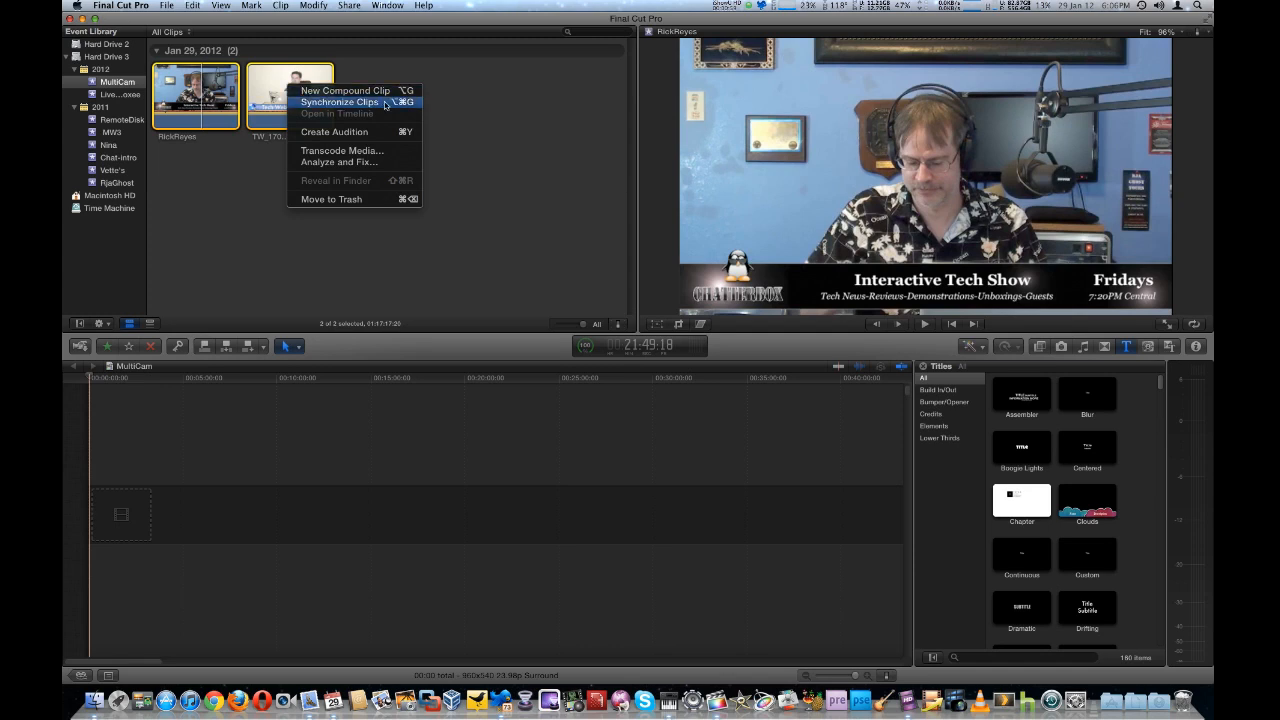
mouse_move(407, 106)
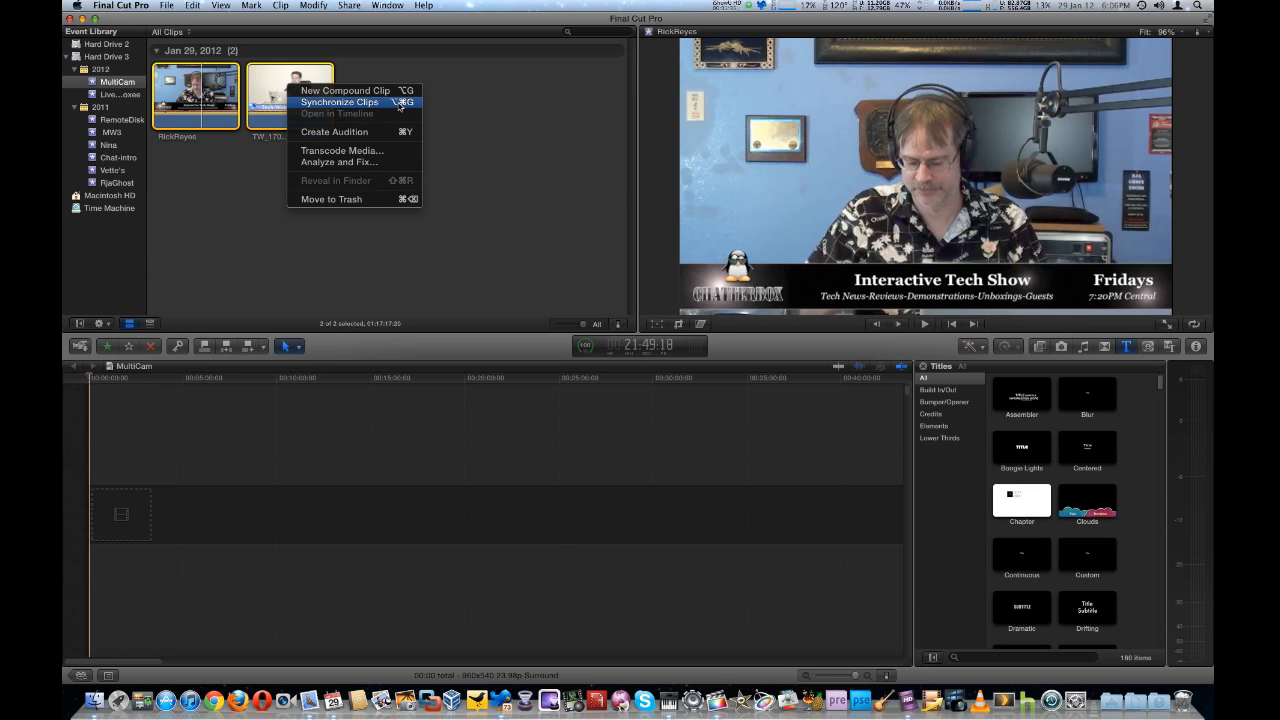
left_click(338, 101)
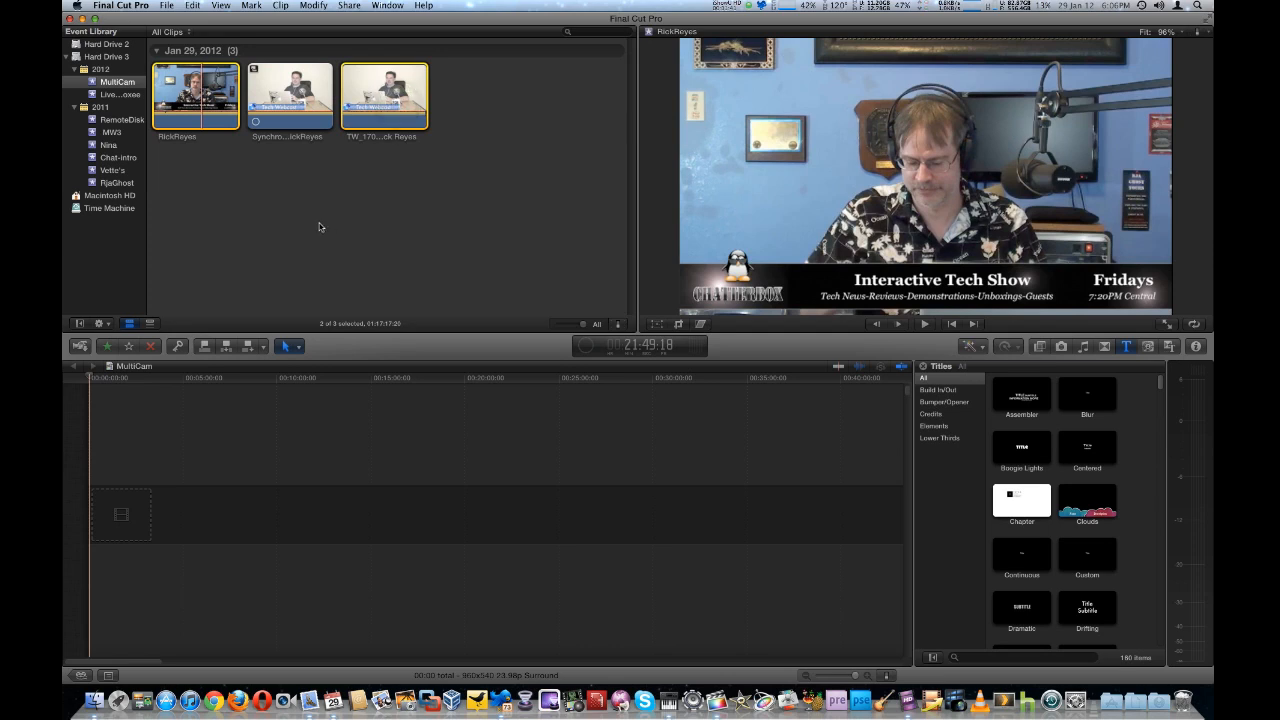
mouse_move(295, 168)
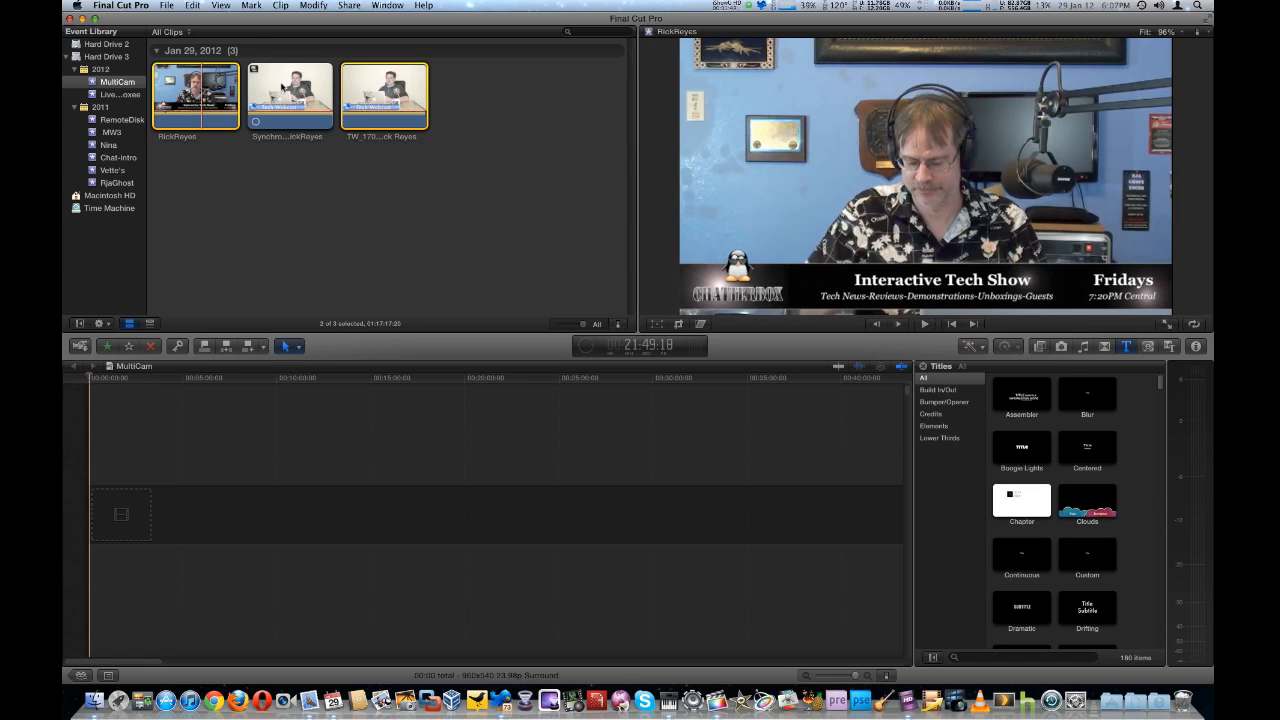
mouse_move(257, 72)
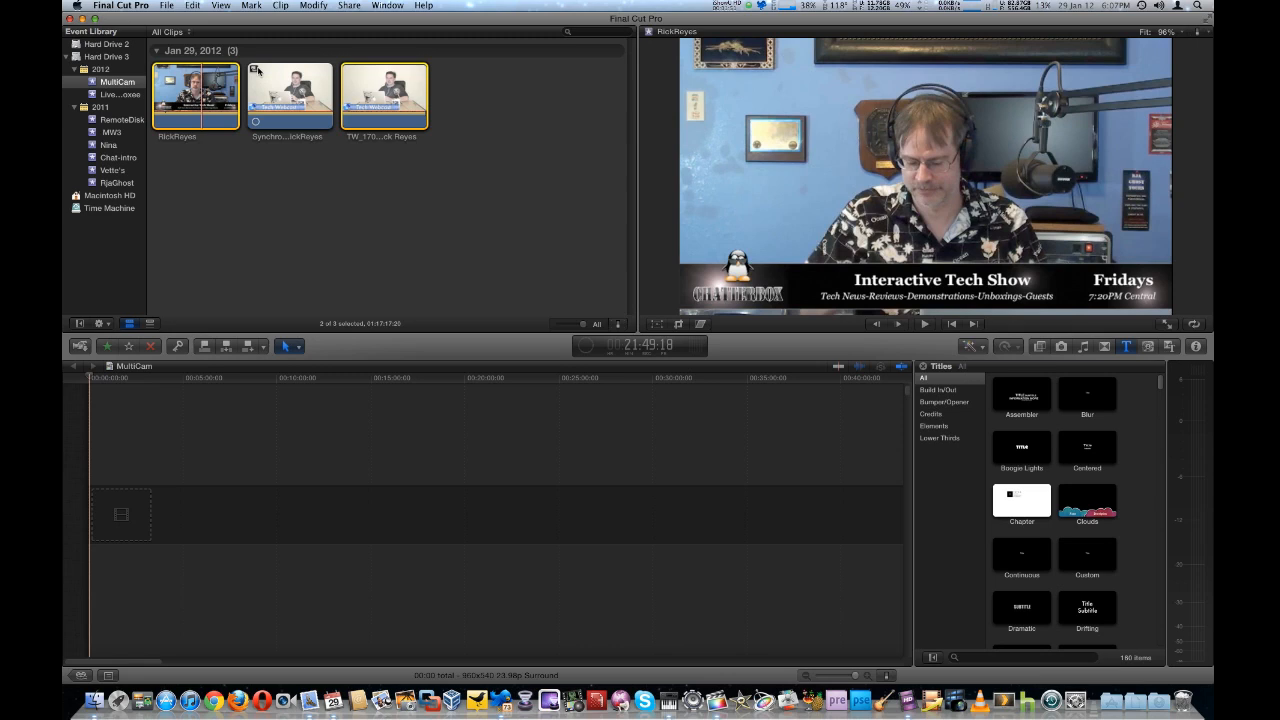
mouse_move(257, 72)
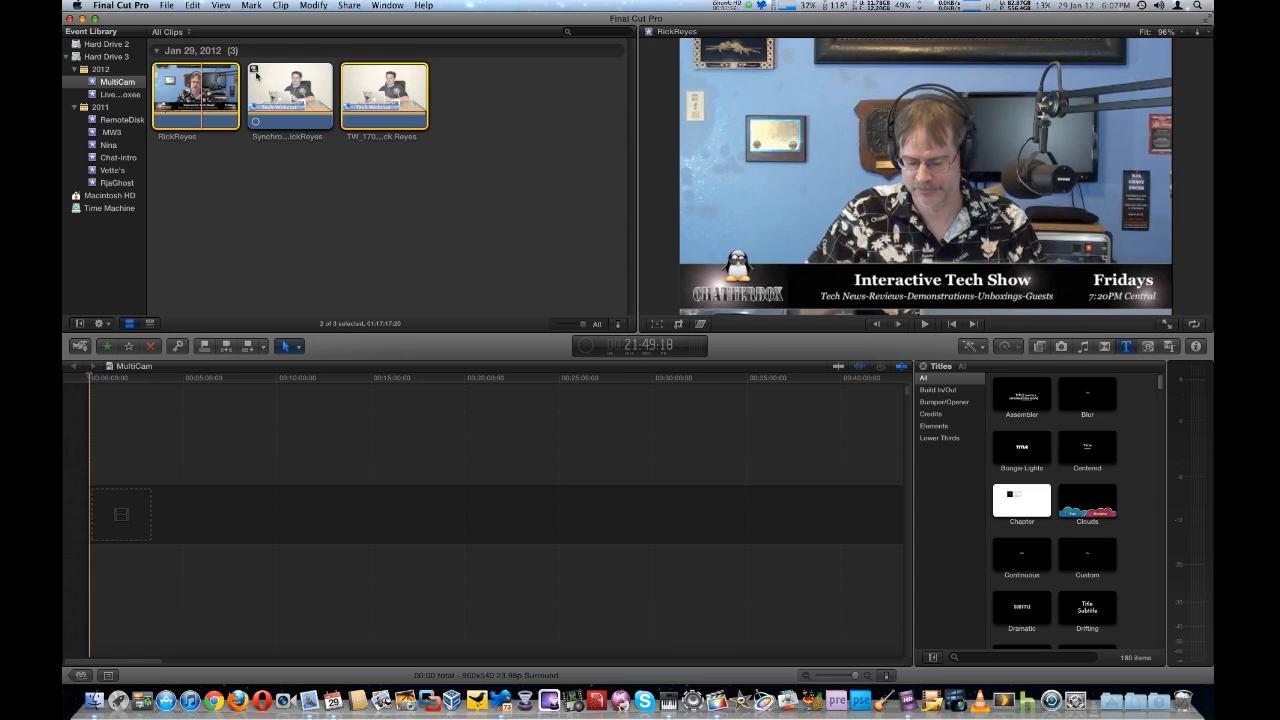
left_click(289, 95)
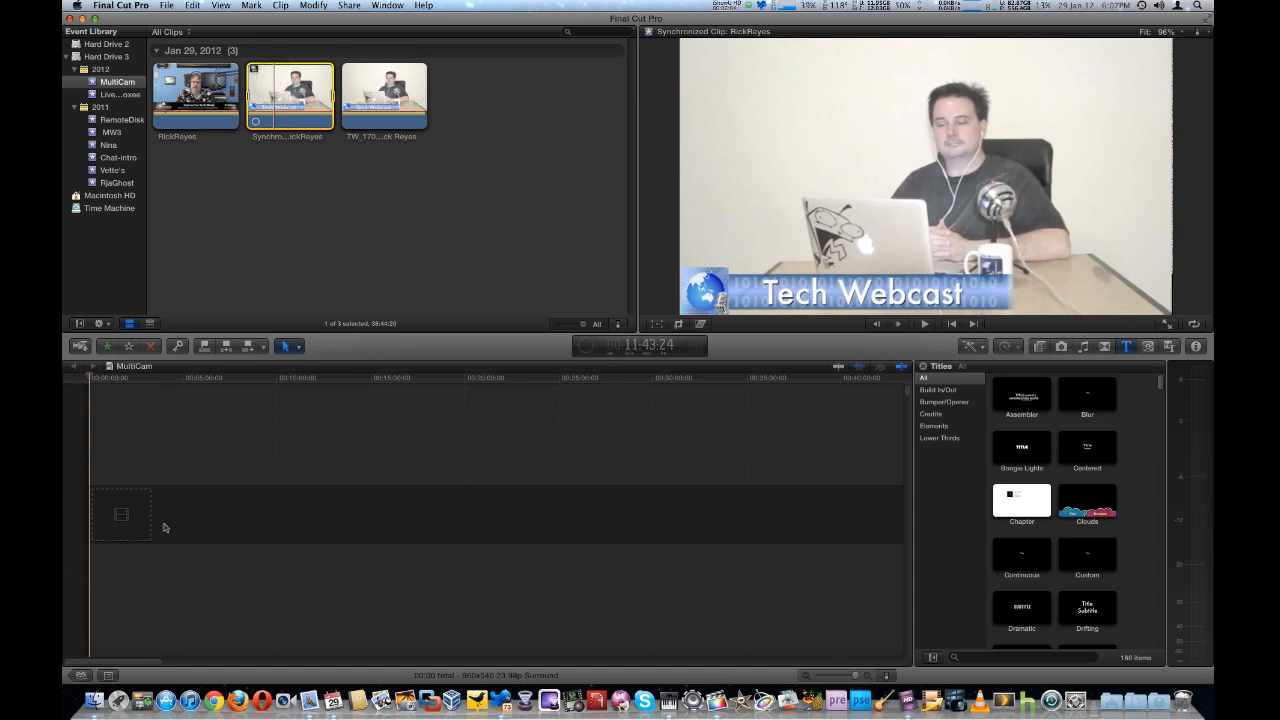
mouse_move(147, 525)
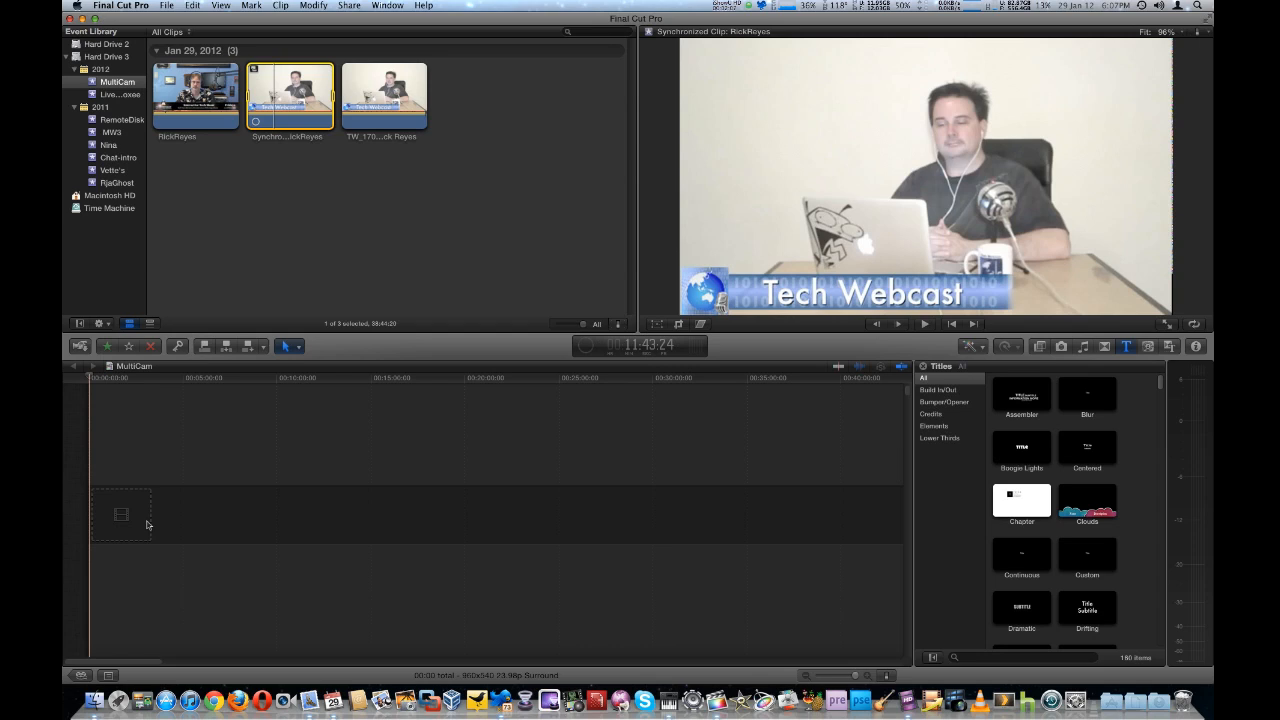
mouse_move(324, 242)
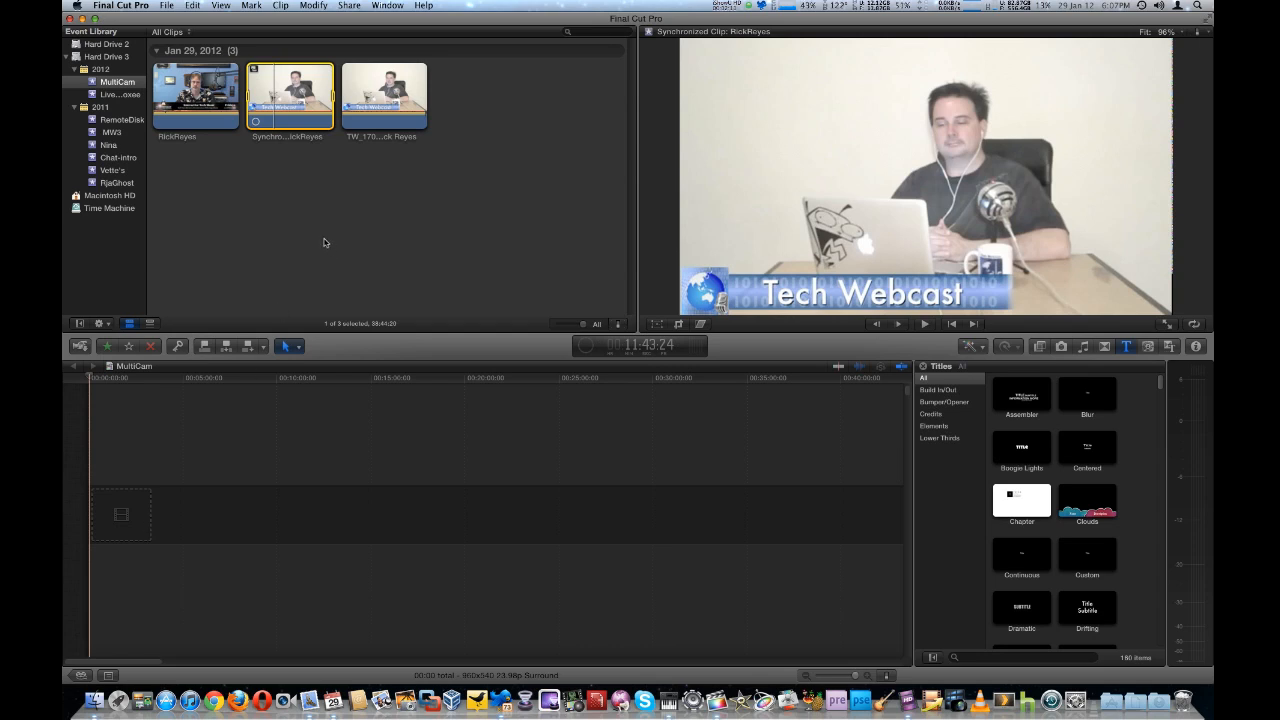
mouse_move(300, 225)
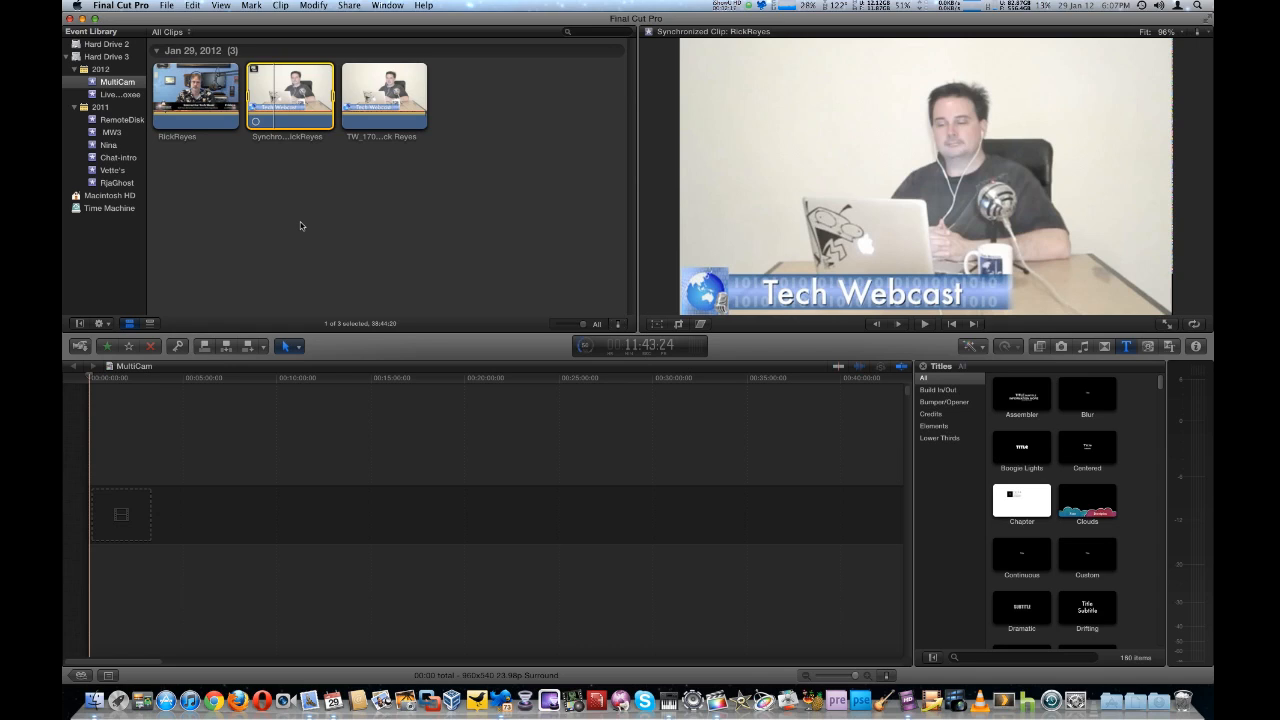
mouse_move(300, 150)
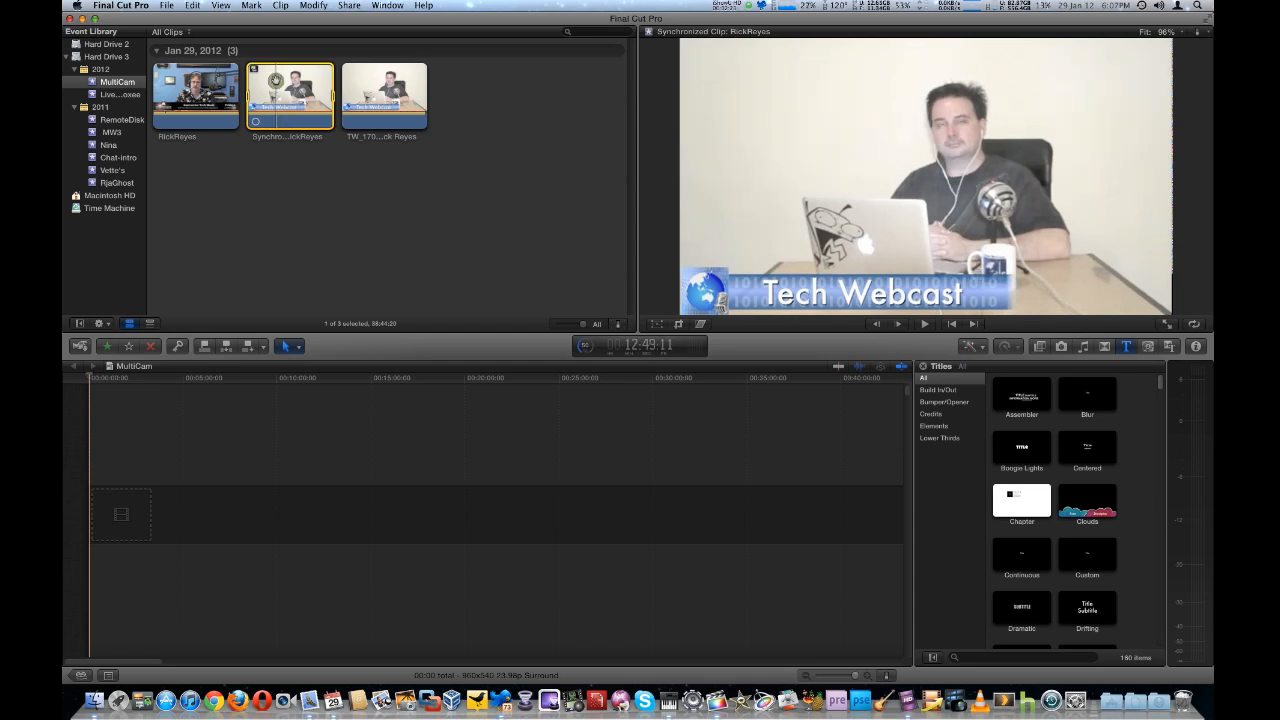
Open the synchronized clip in the timeline, zoom to fit, and select the TW_170 angle
double_click(290, 96)
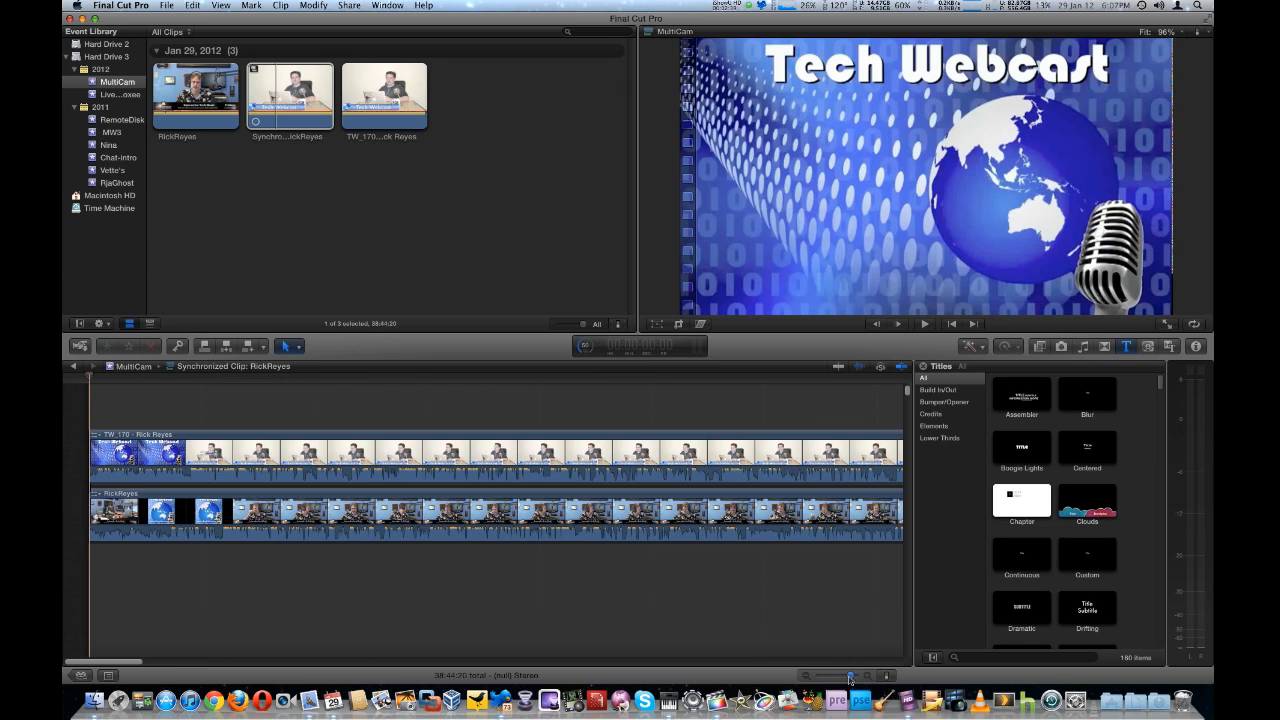
left_click_drag(850, 675, 120, 663)
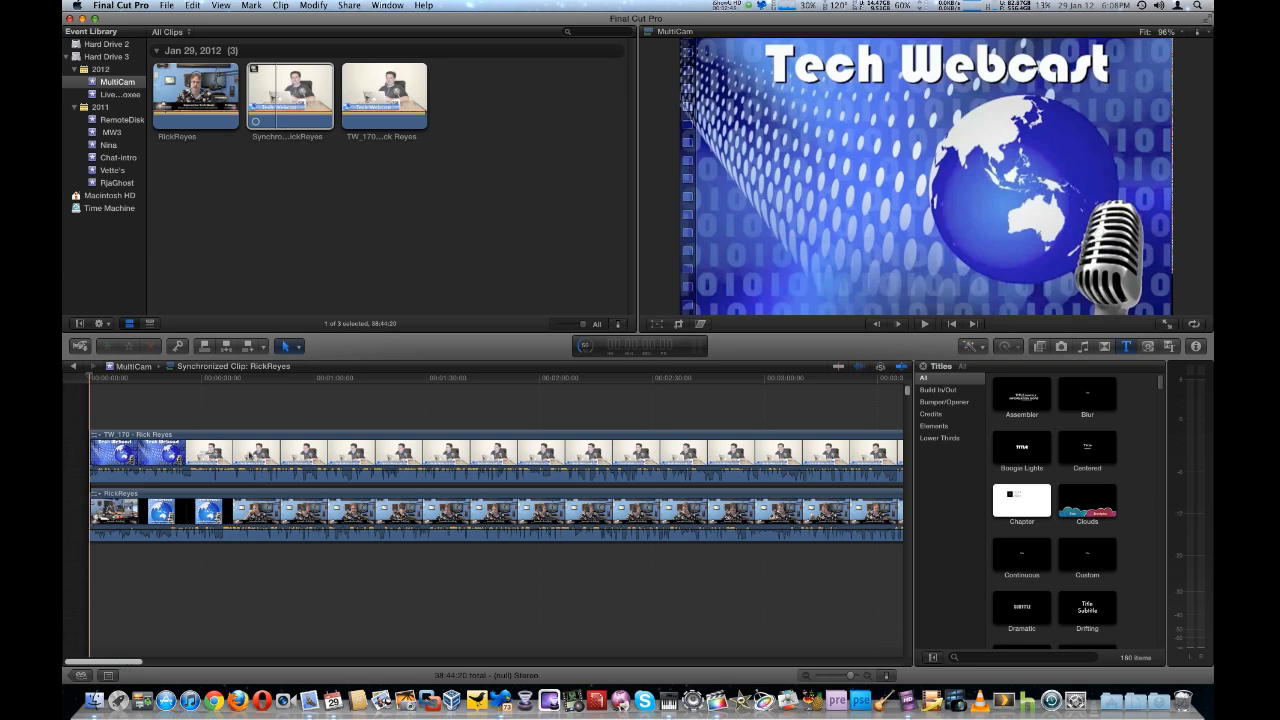
left_click(280, 511)
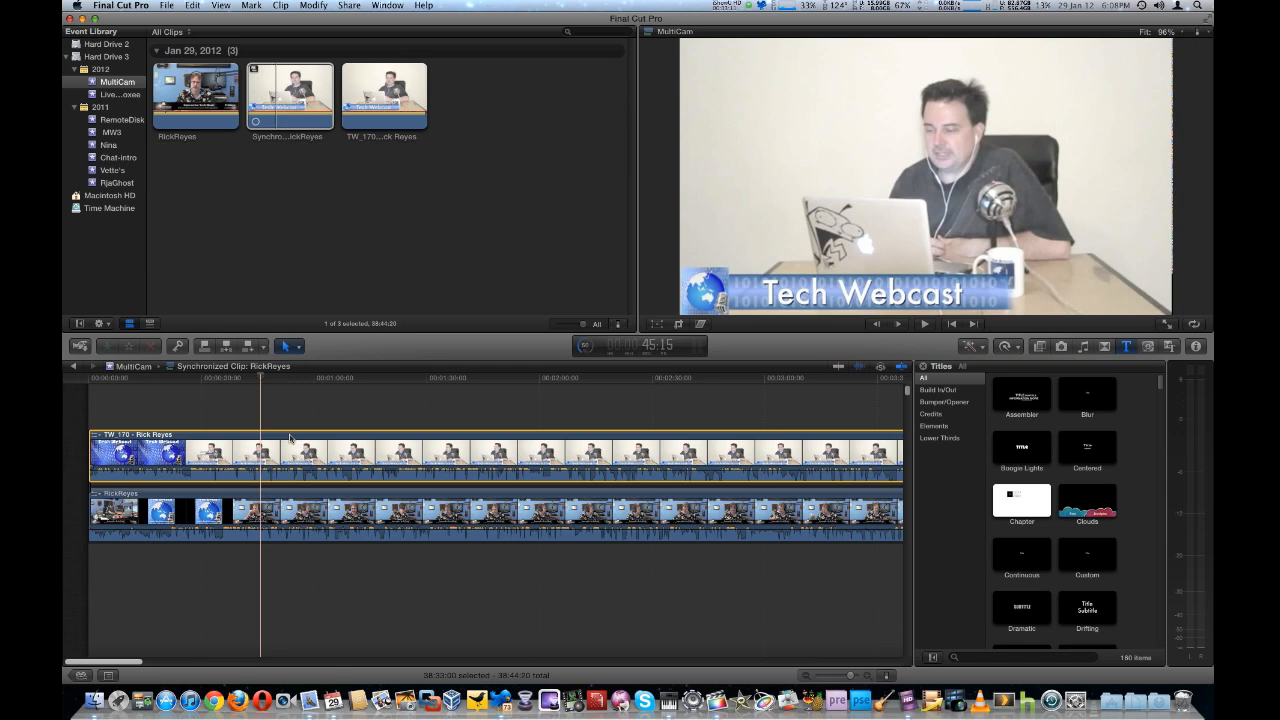
right_click(290, 440)
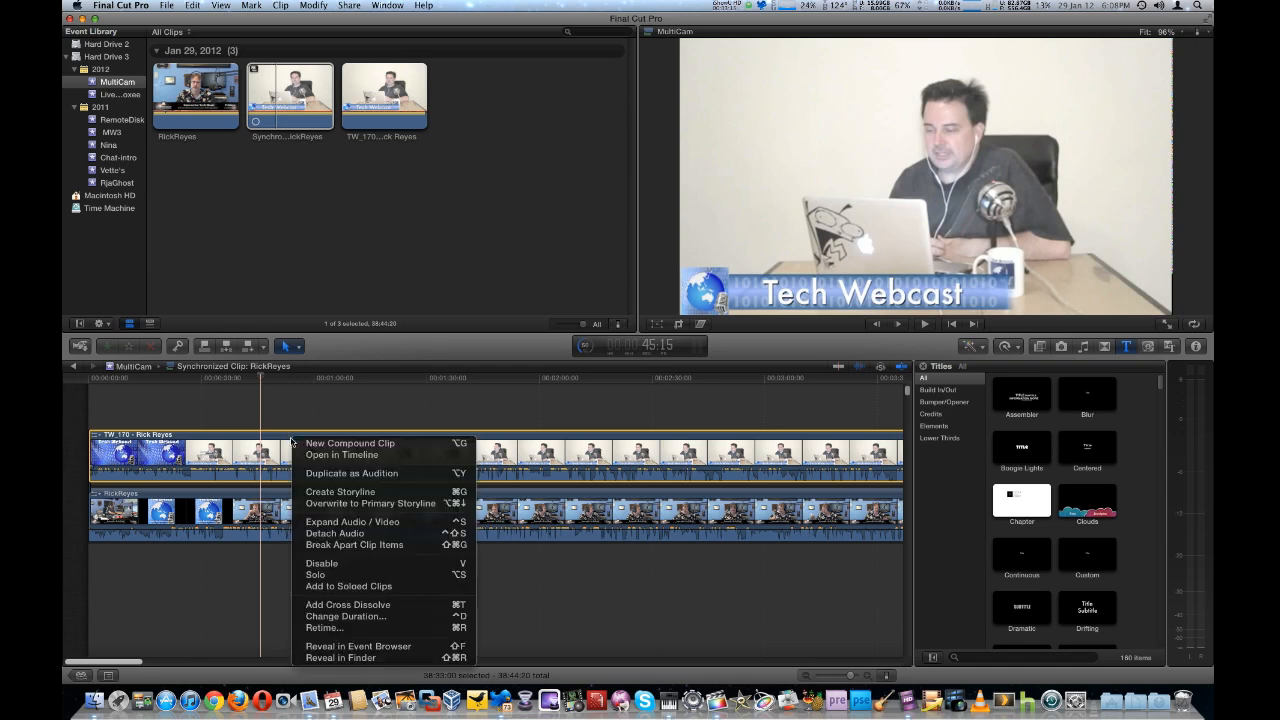
mouse_move(335, 533)
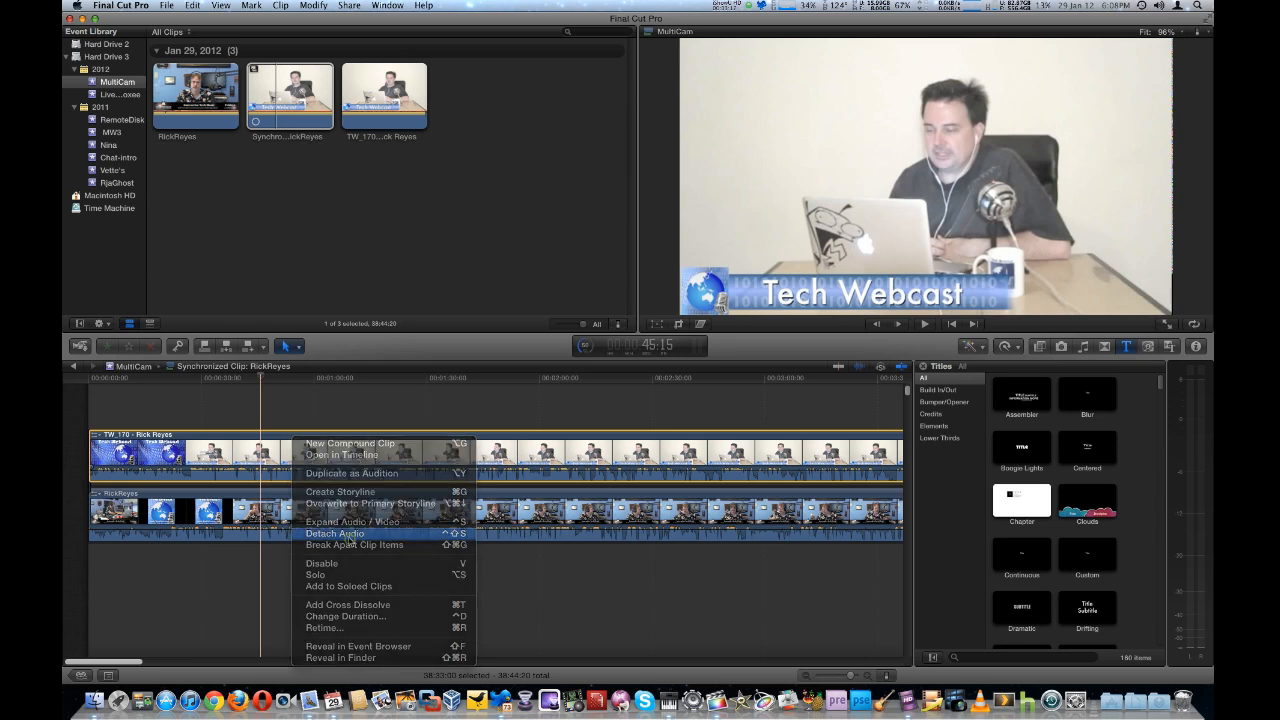
left_click(335, 533)
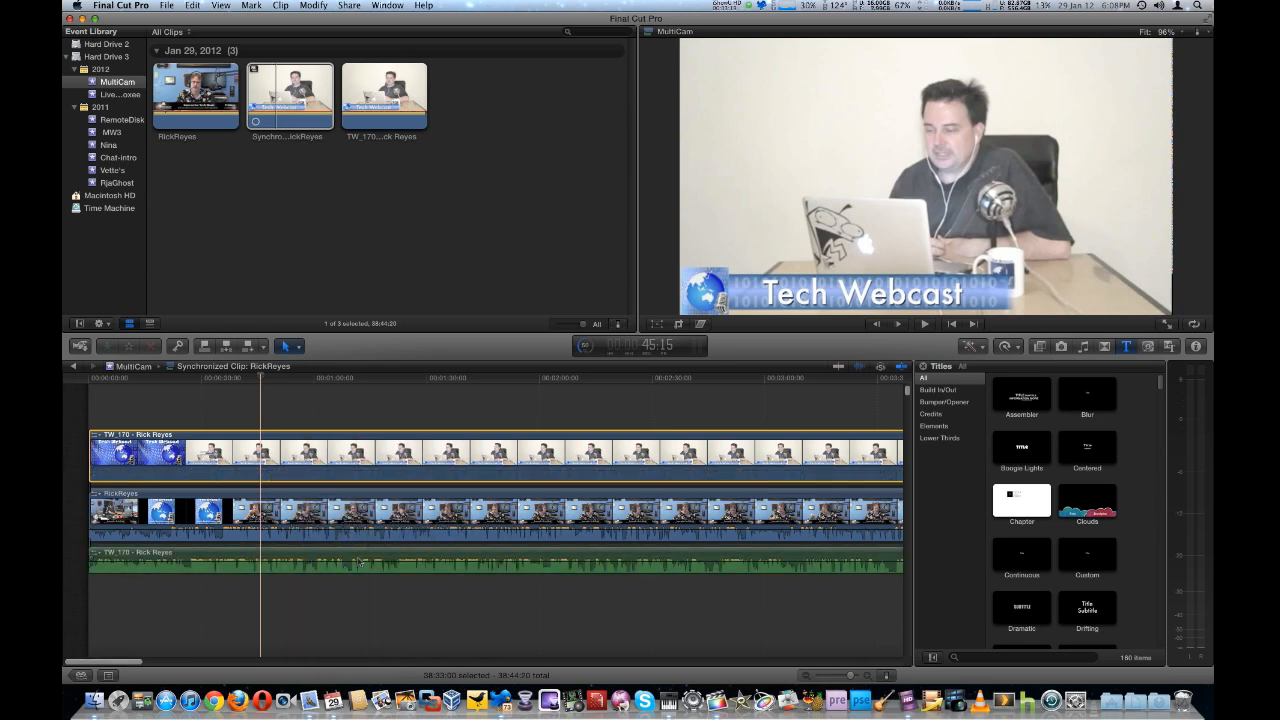
left_click(334, 500)
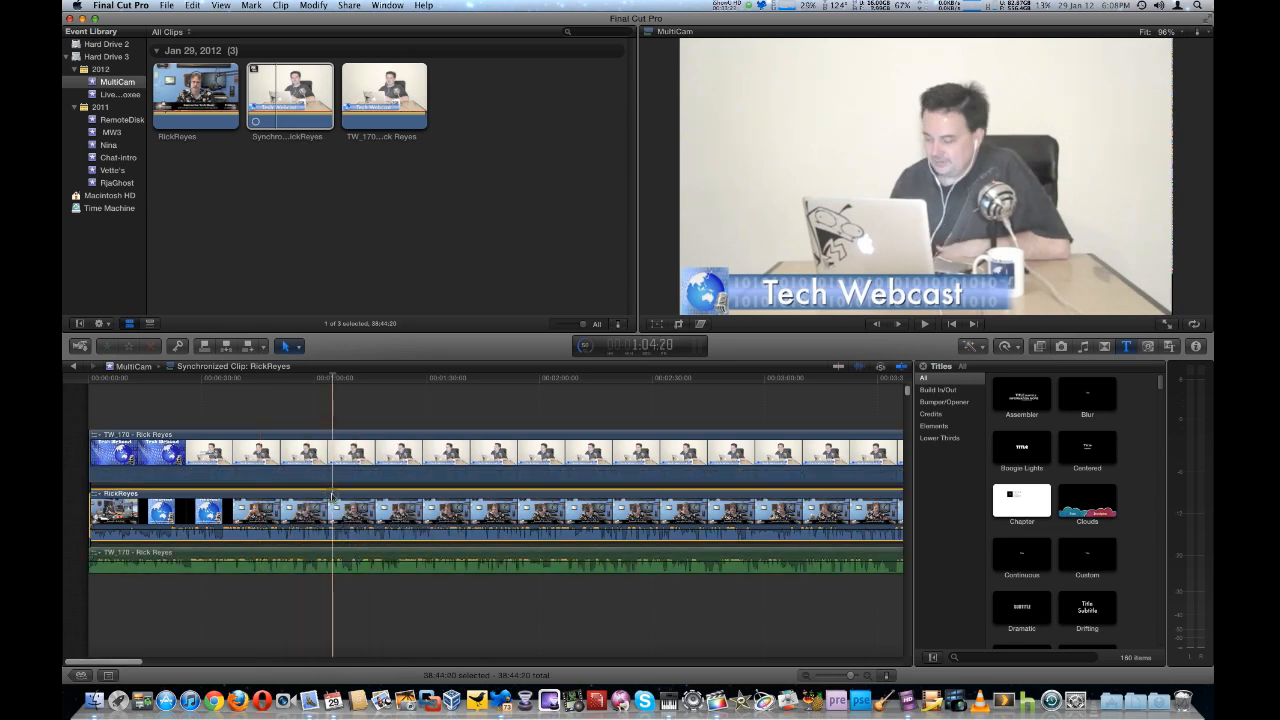
right_click(333, 497)
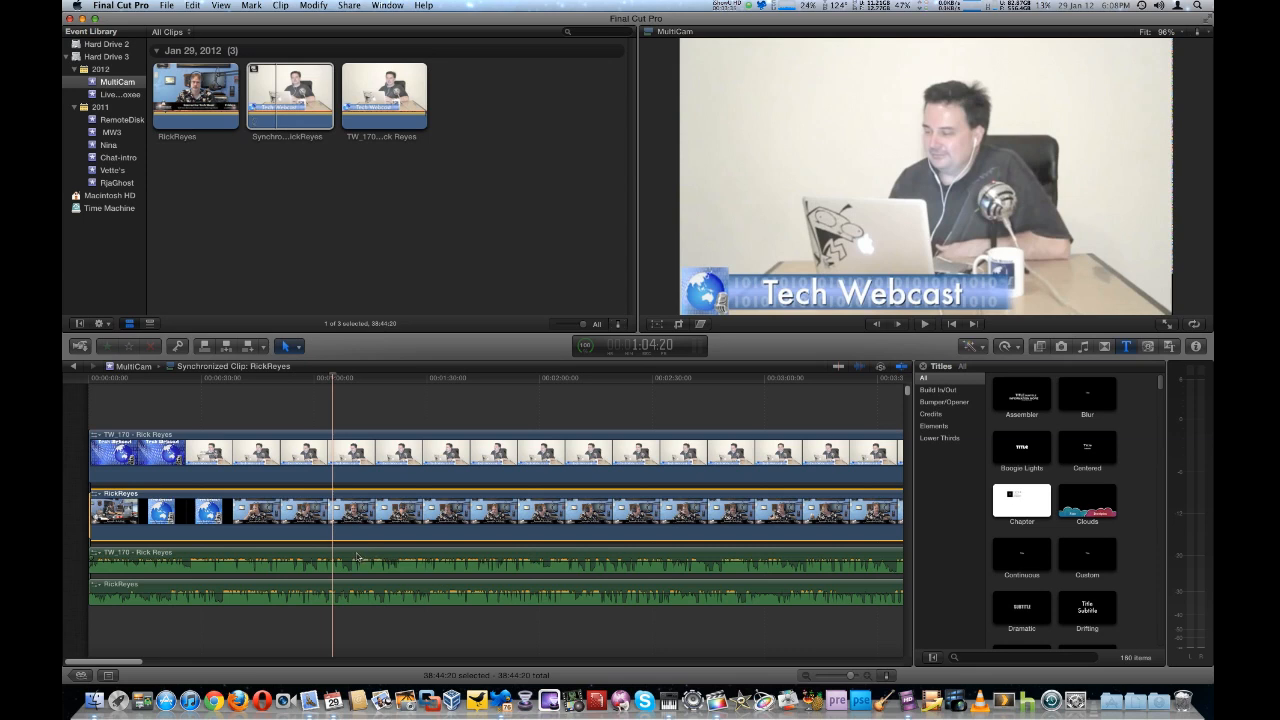
left_click(923, 323)
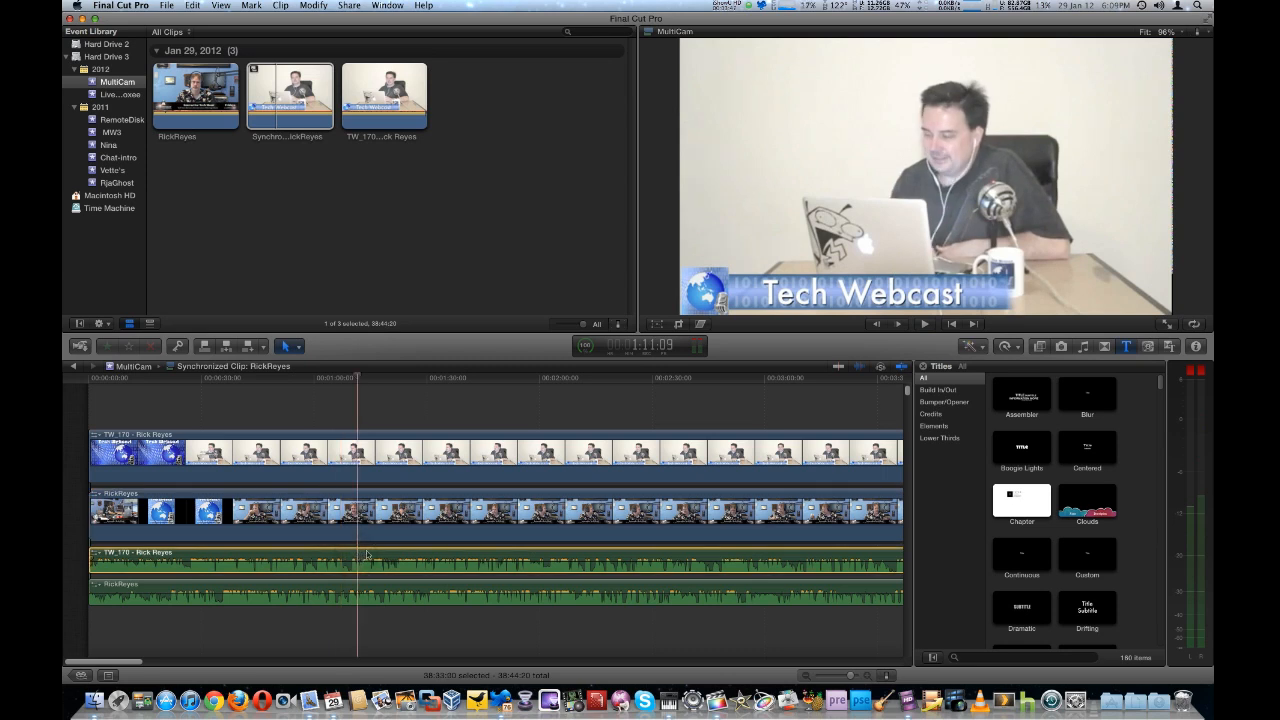
right_click(367, 555)
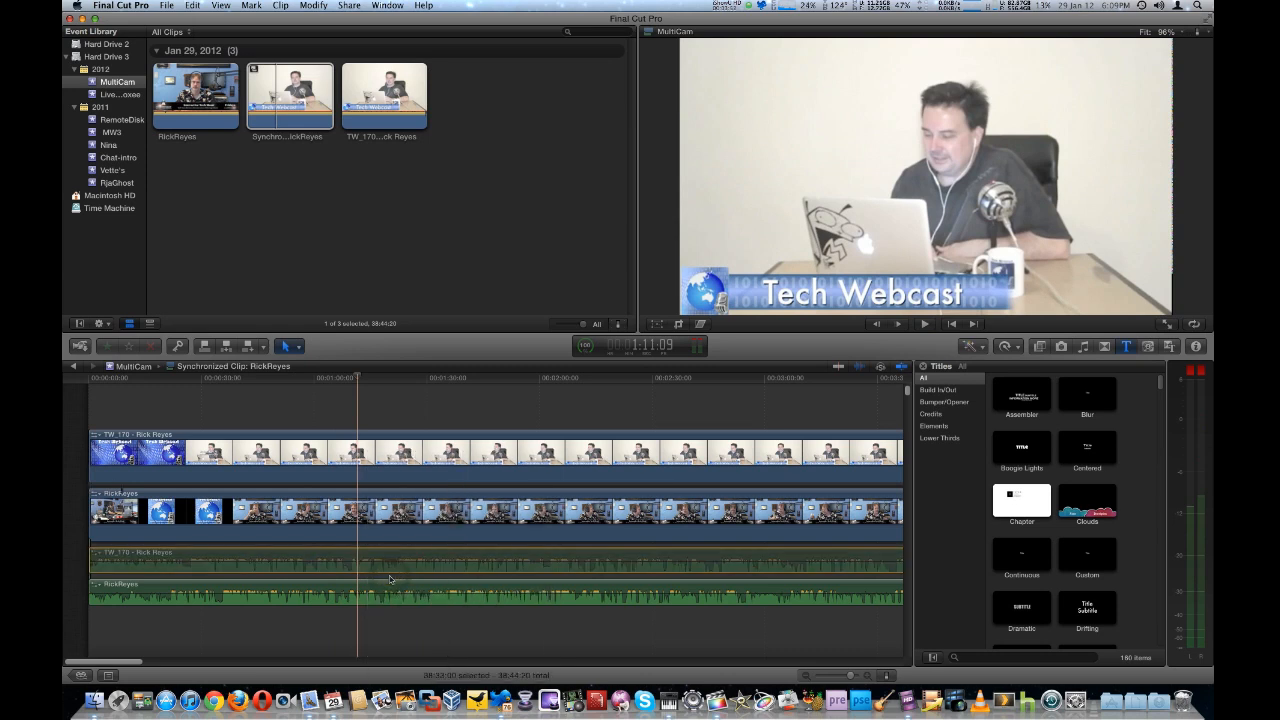
left_click(923, 323)
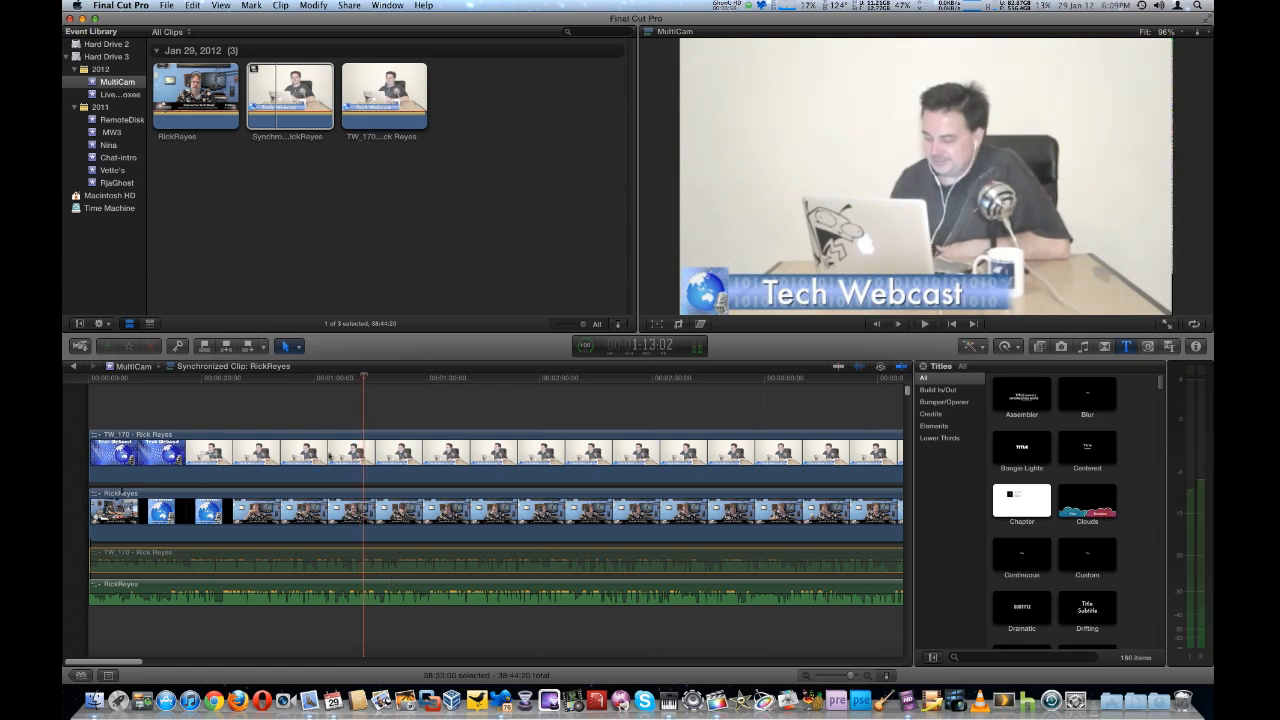
left_click(140, 390)
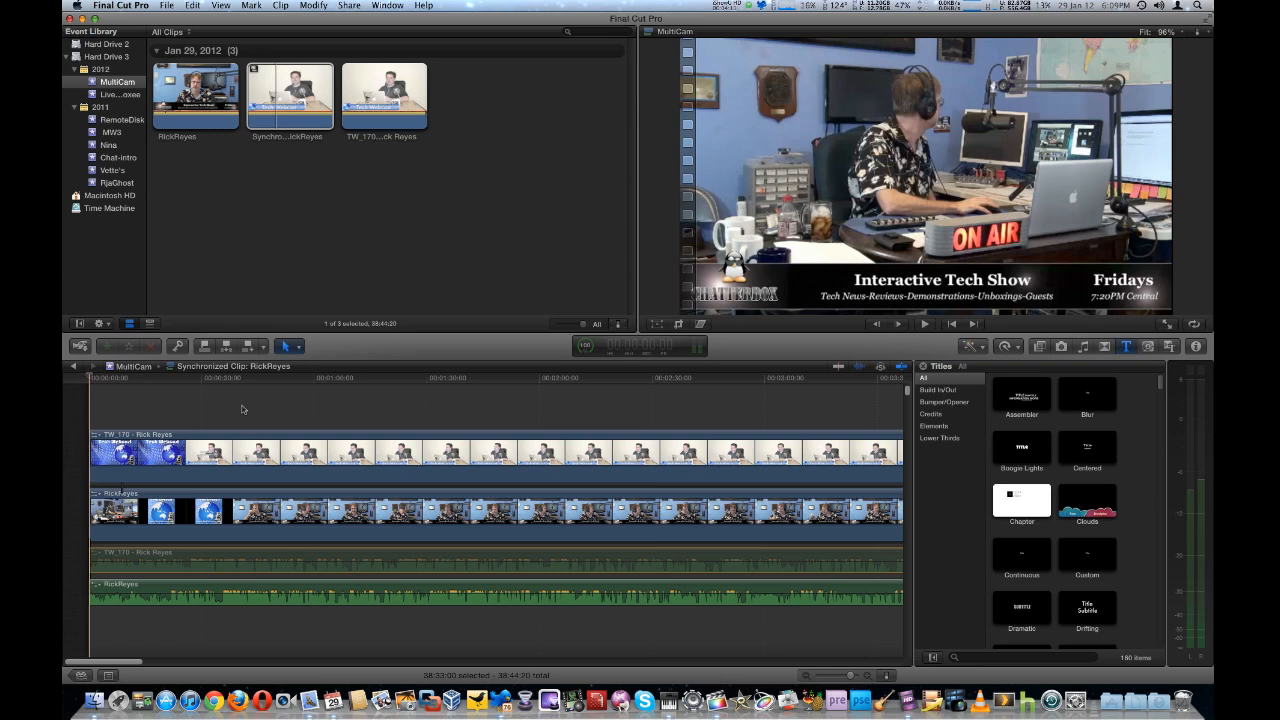
mouse_move(91, 381)
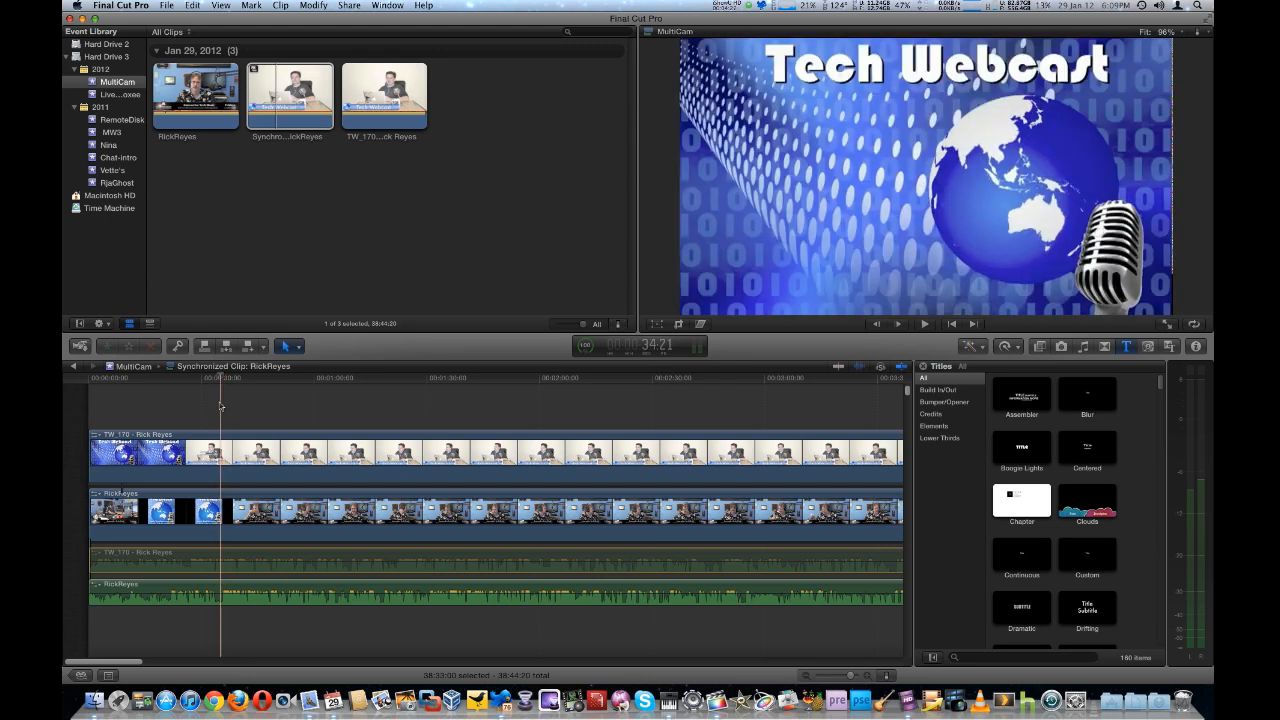
left_click(897, 323)
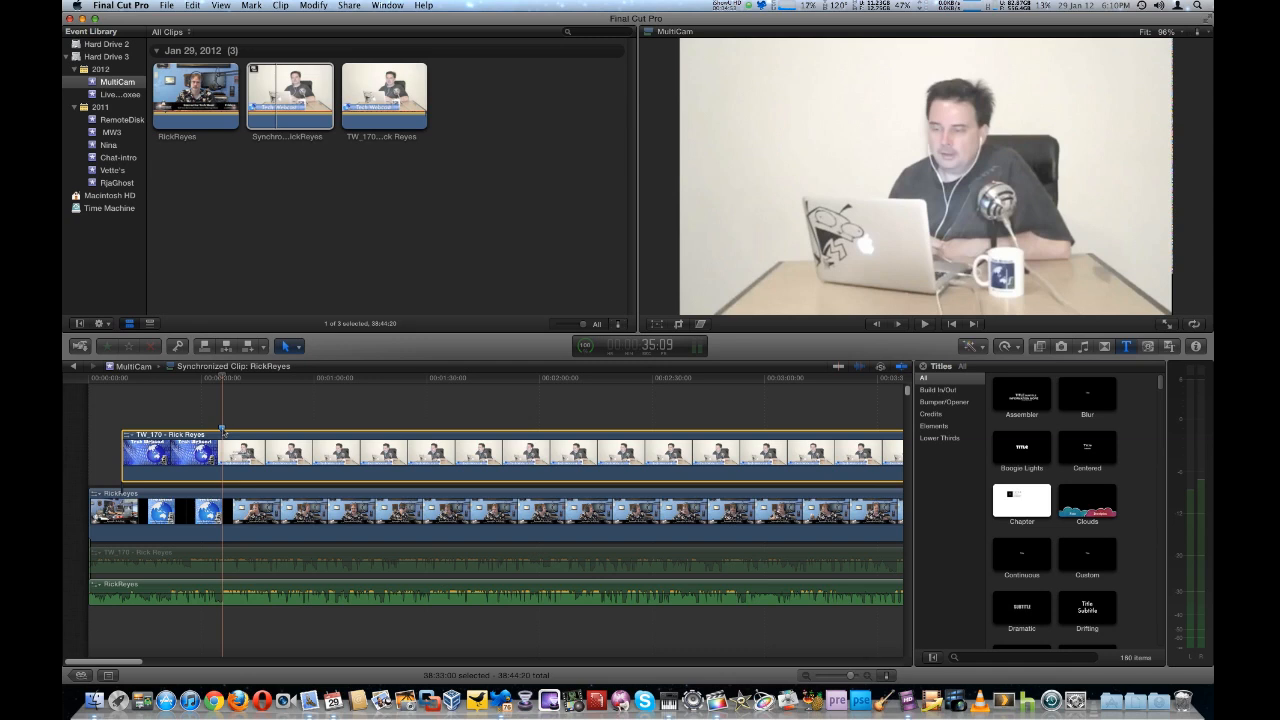
mouse_move(243, 398)
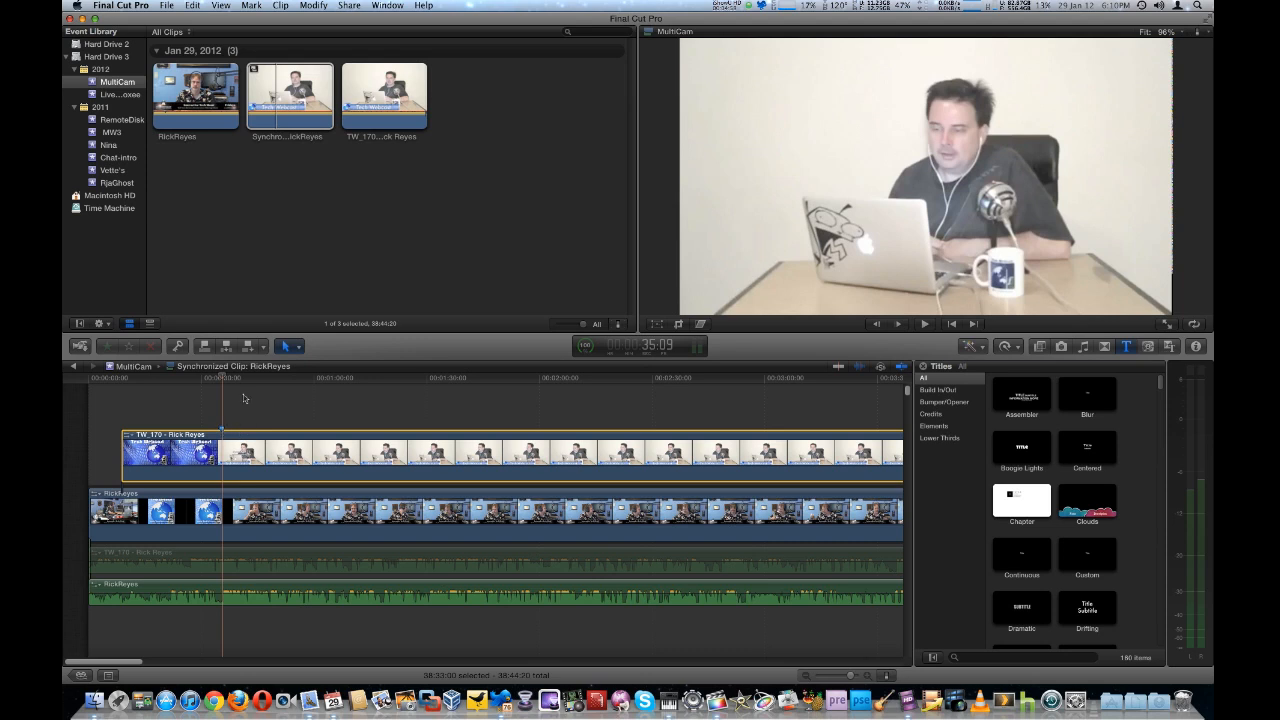
Move the playhead to about 1:19 to review the footage
left_click(252, 378)
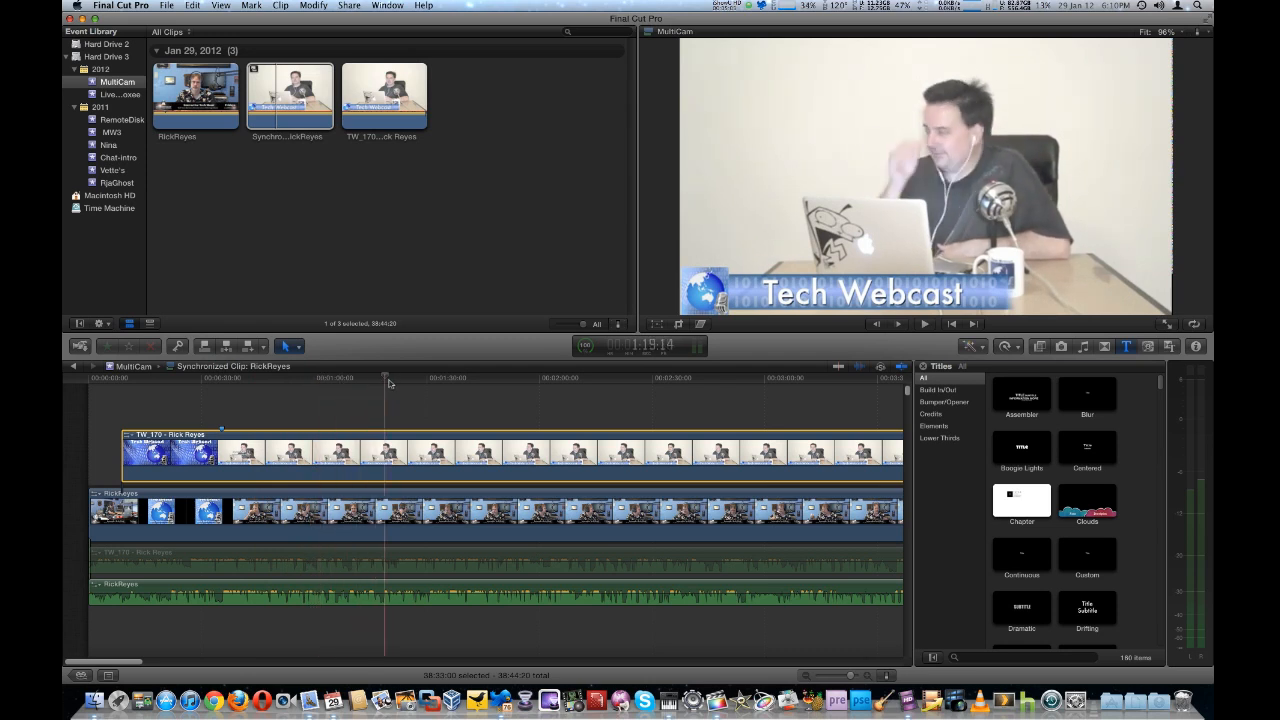
Scrub the Tech Webcast angle between 1:49 and 2:47, settling on the 2:47 cut point
left_click(505, 378)
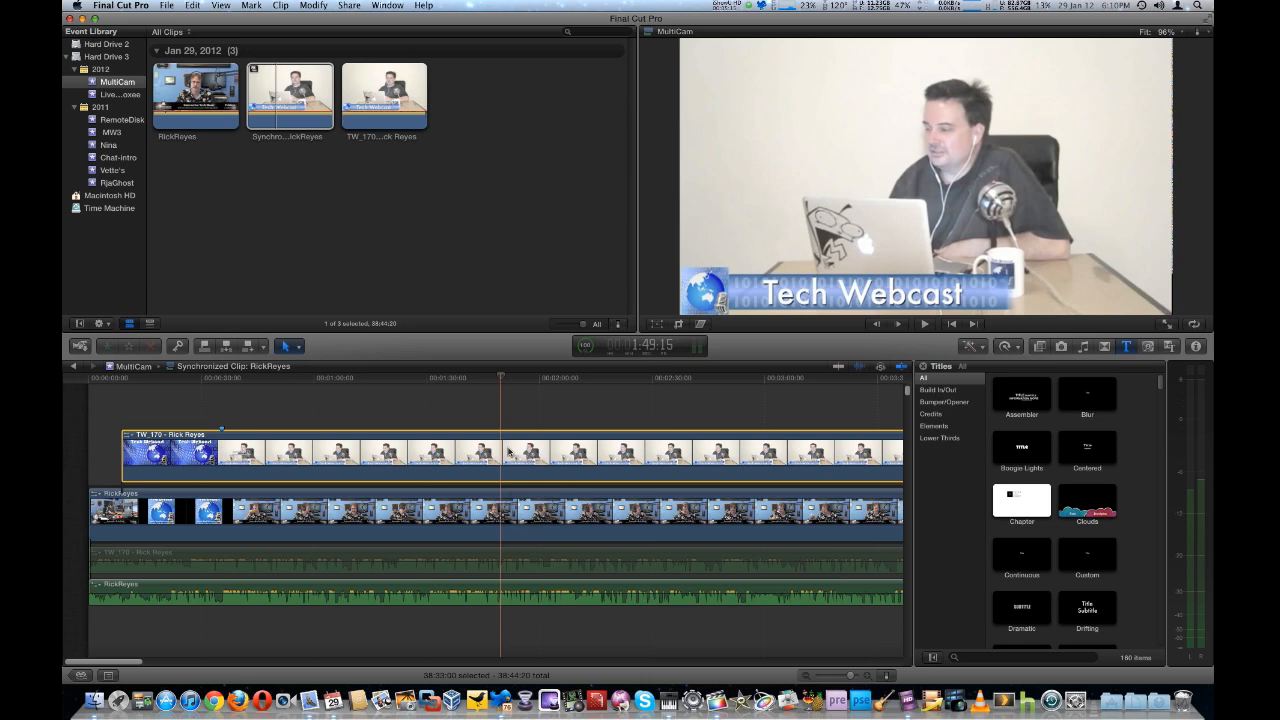
left_click(923, 323)
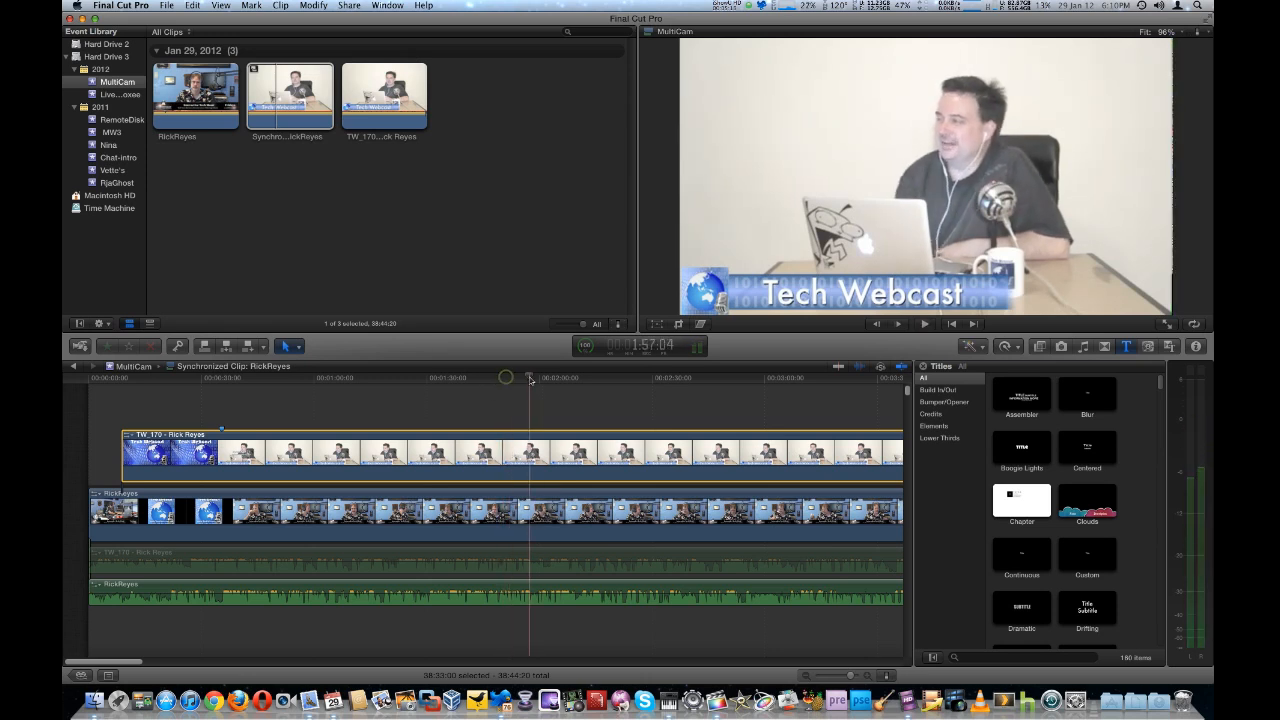
left_click(710, 390)
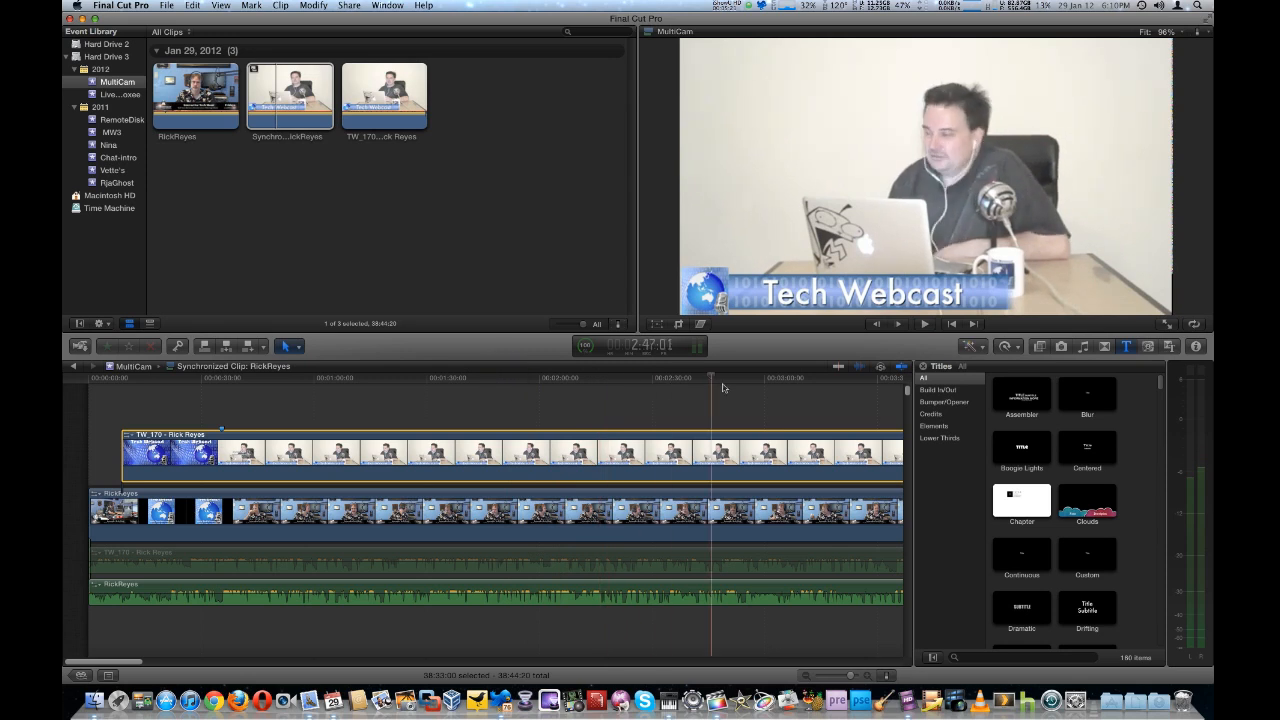
left_click(924, 323)
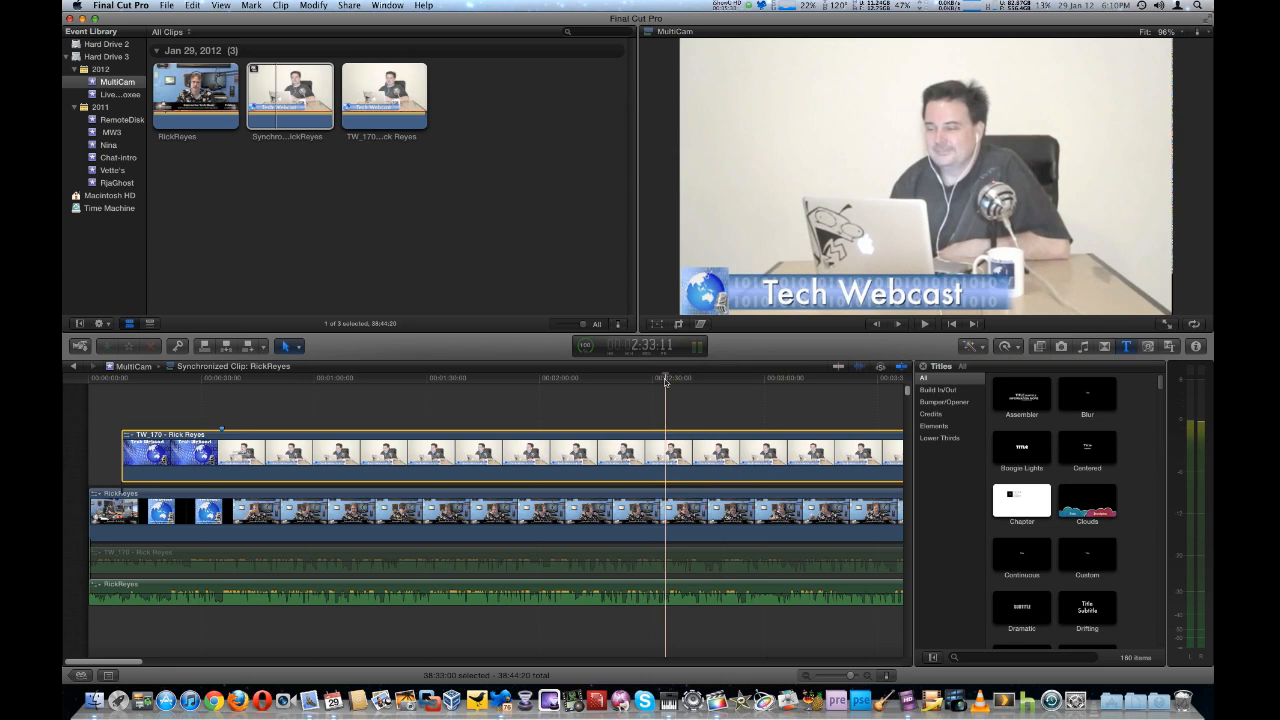
left_click(924, 323)
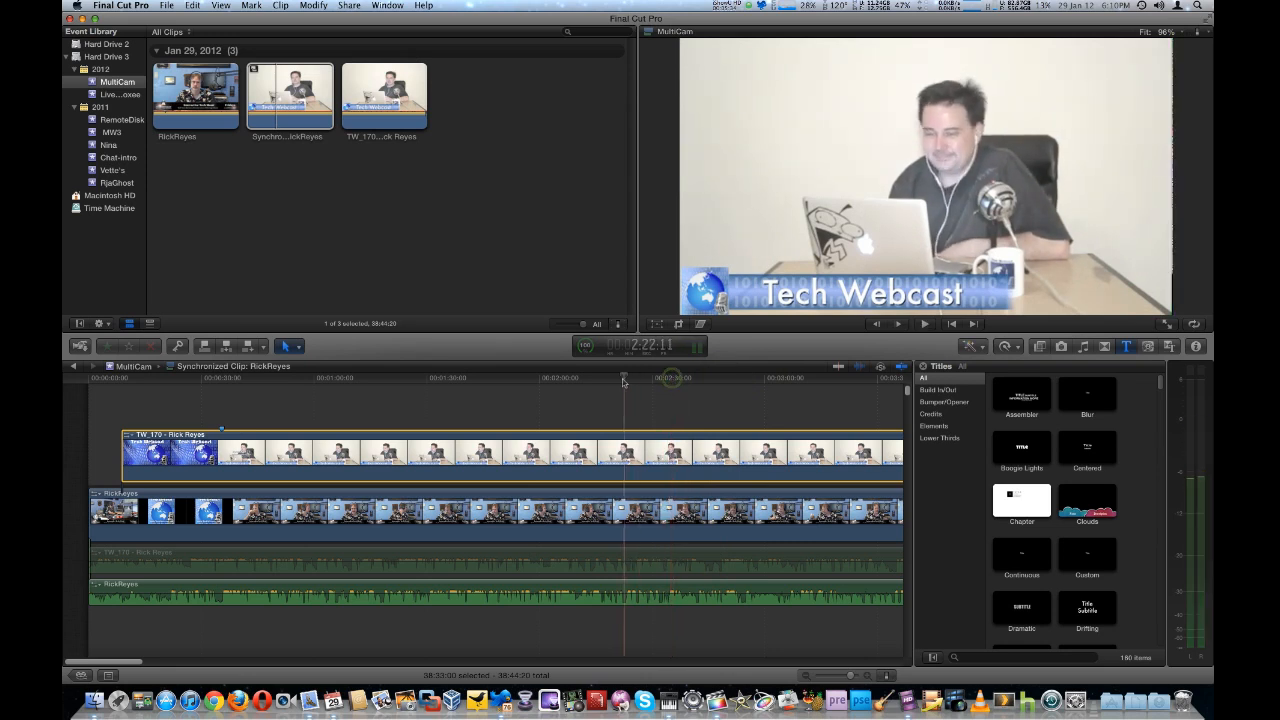
left_click(924, 323)
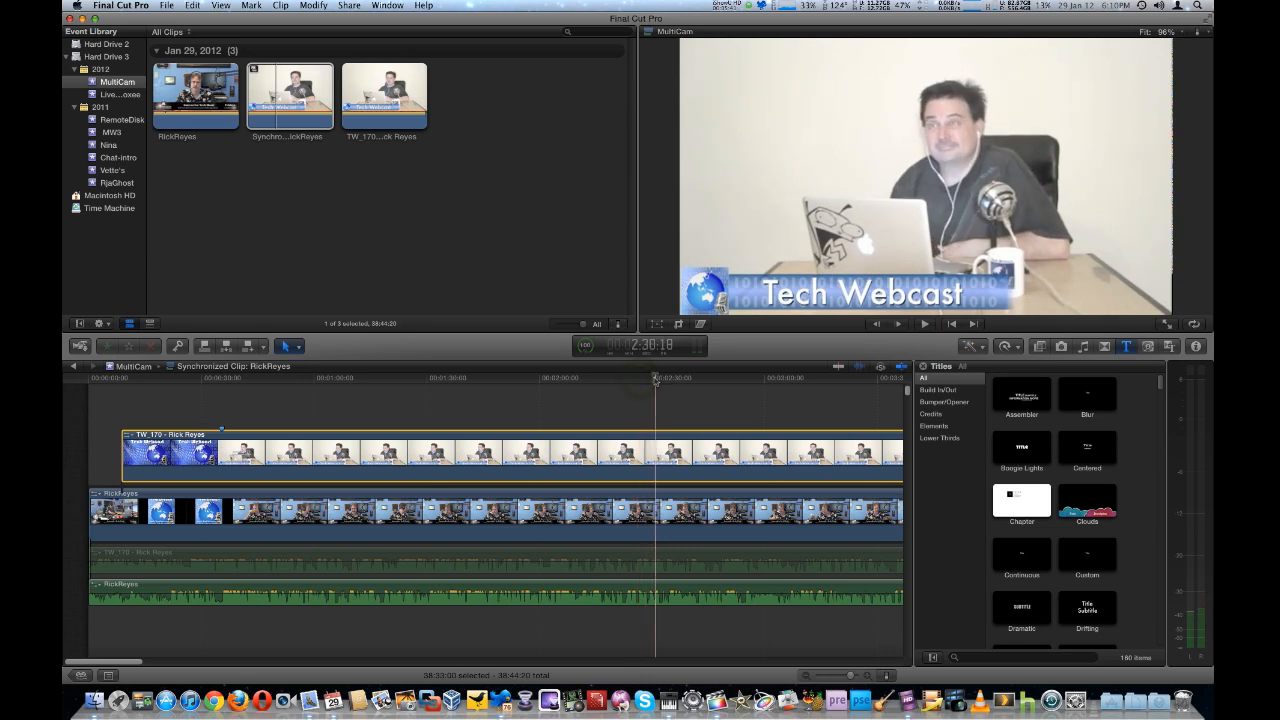
left_click(923, 323)
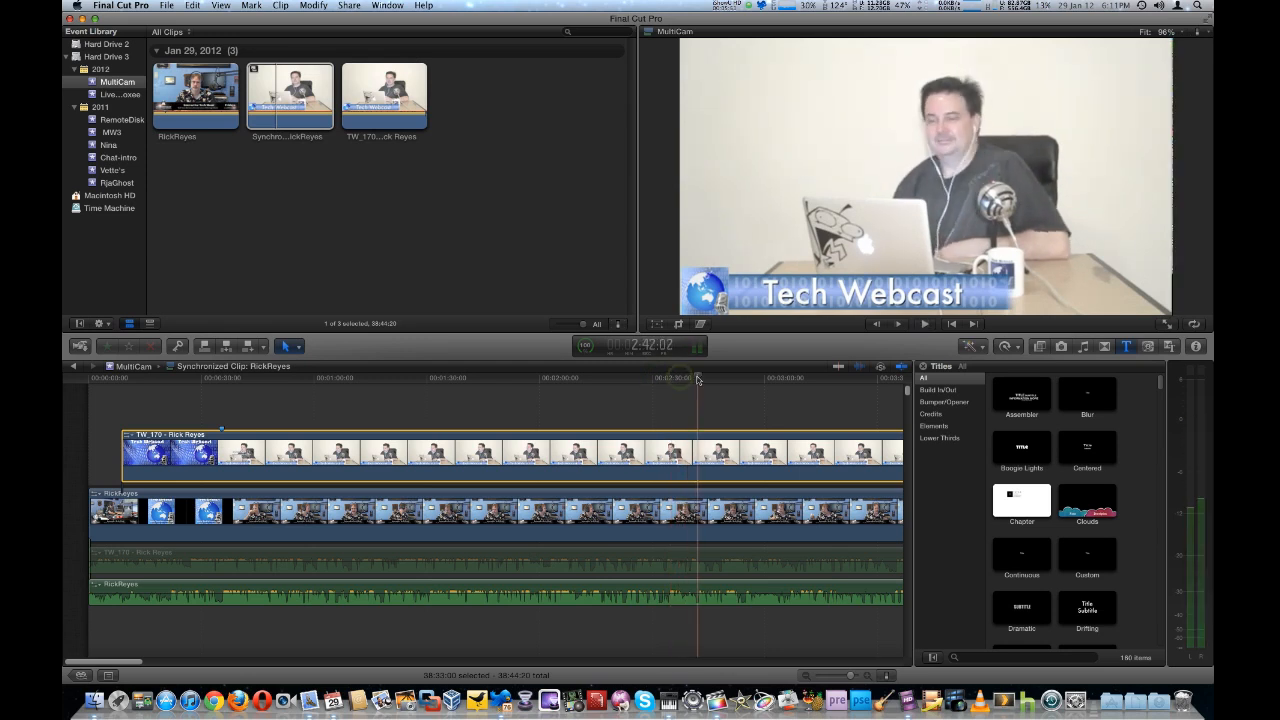
left_click(924, 323)
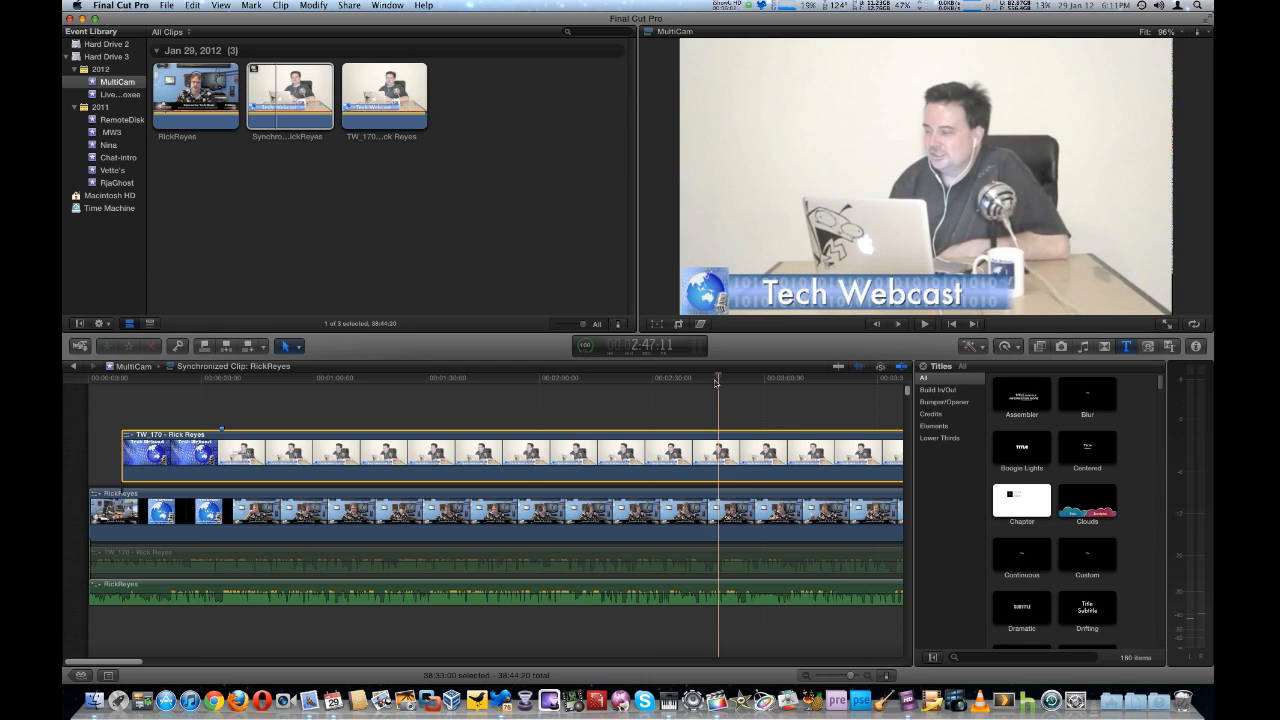
mouse_move(810, 643)
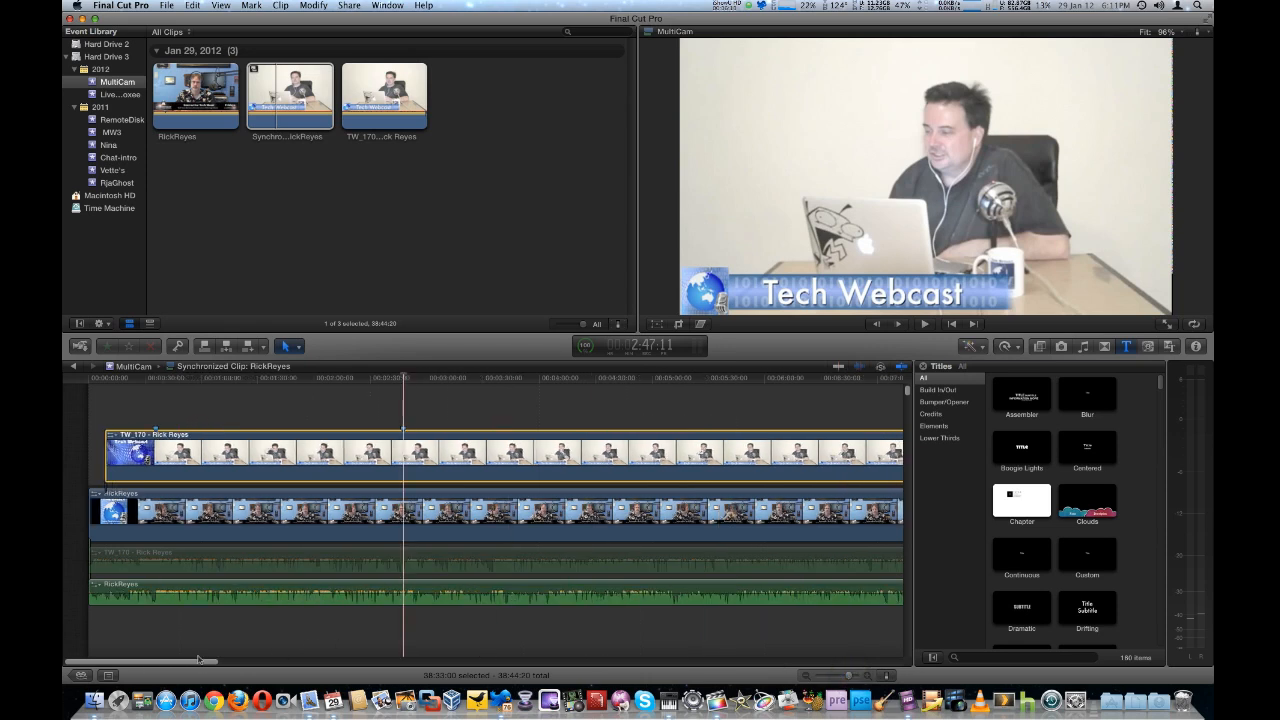
Scroll the timeline left to see more of the TW_170 clip
scroll("left", 3)
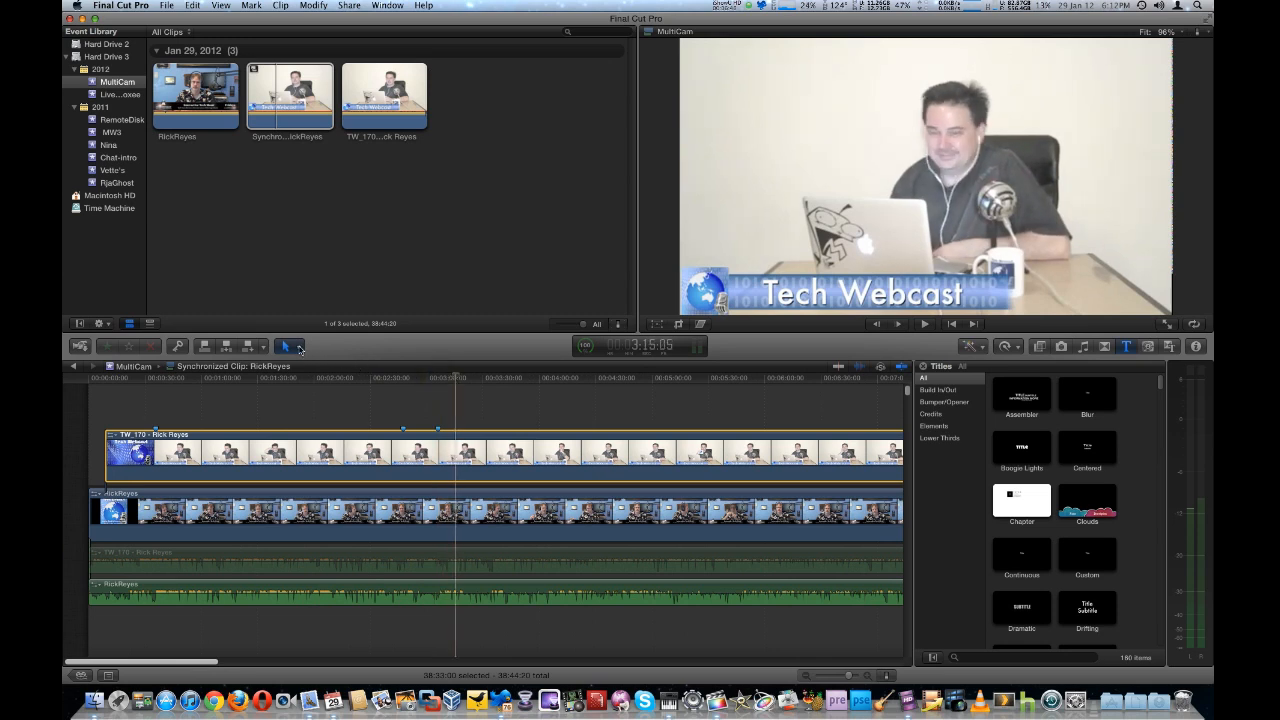
Bring up the Tools pop-up listing the editing tools
left_click(288, 346)
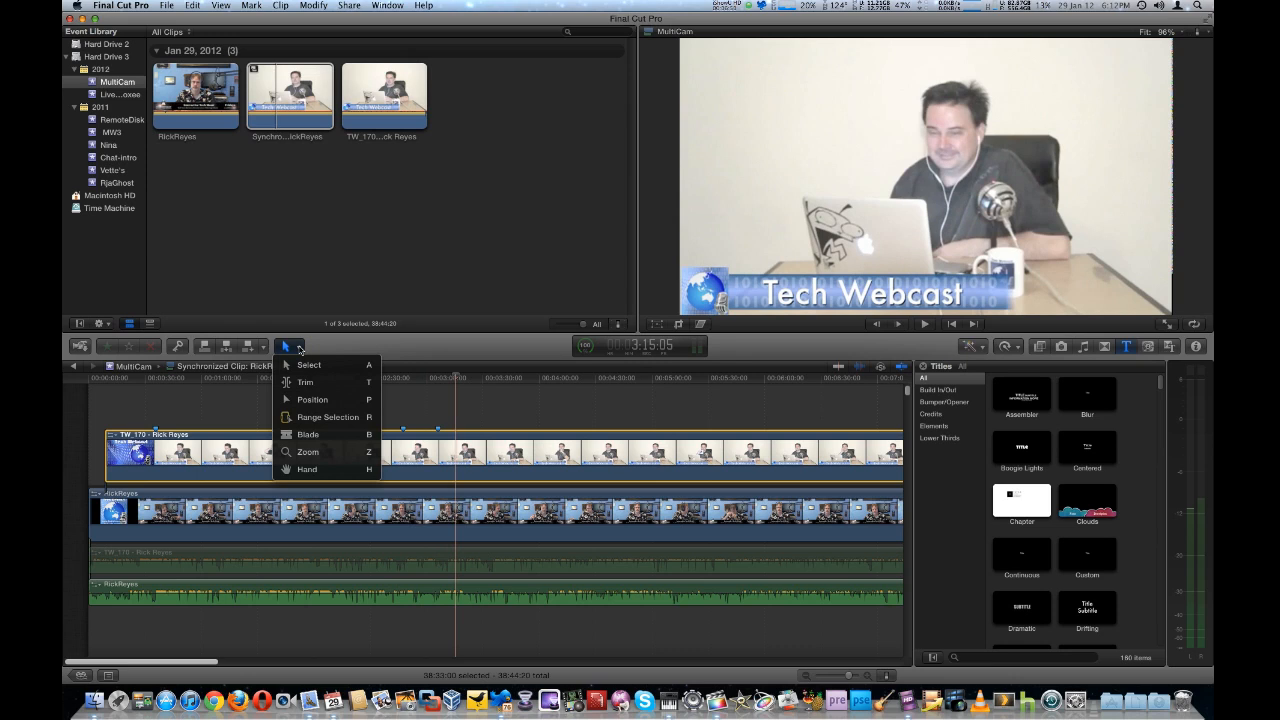
mouse_move(308, 434)
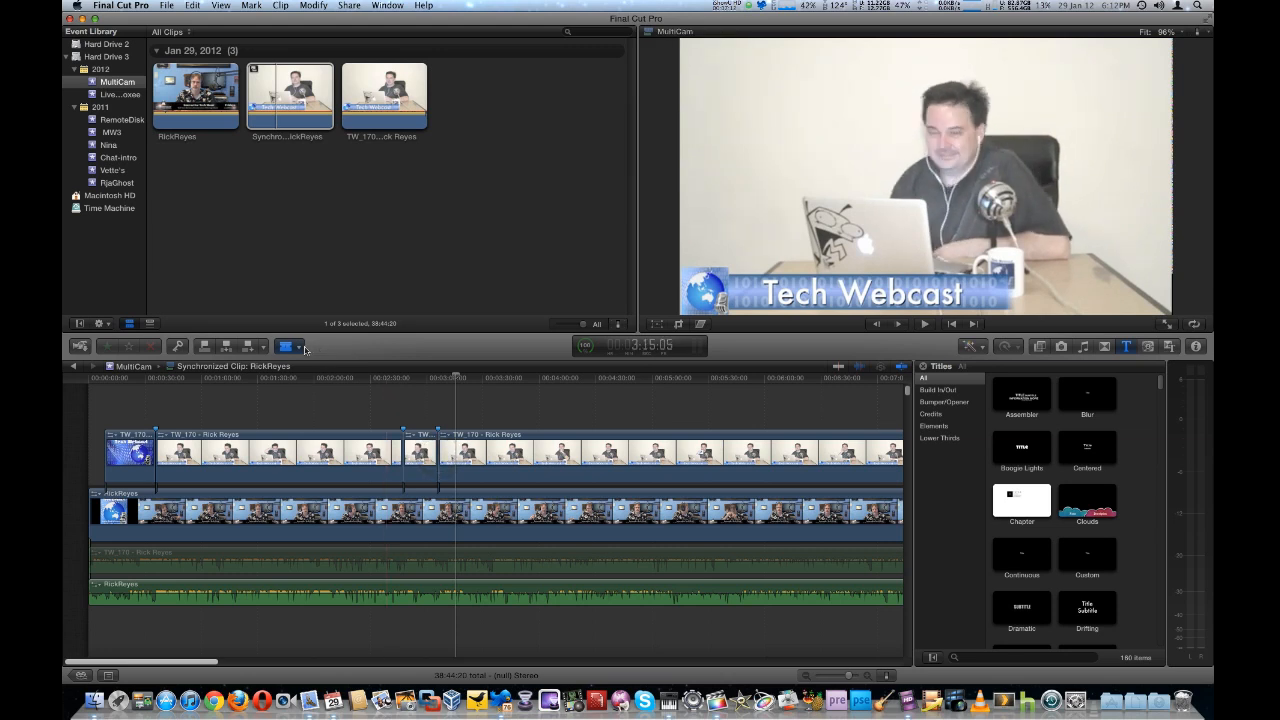
Switch to the Select tool and select the short TW_170 piece between the later markers
left_click(289, 347)
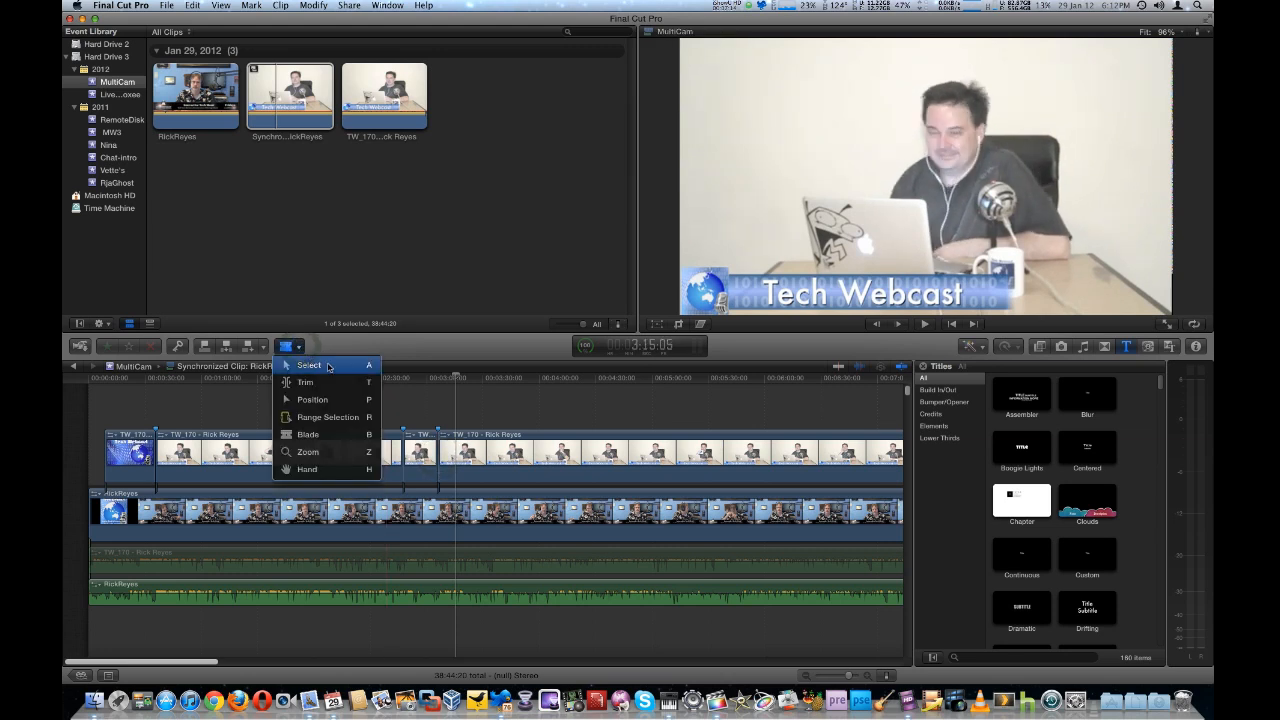
left_click(309, 365)
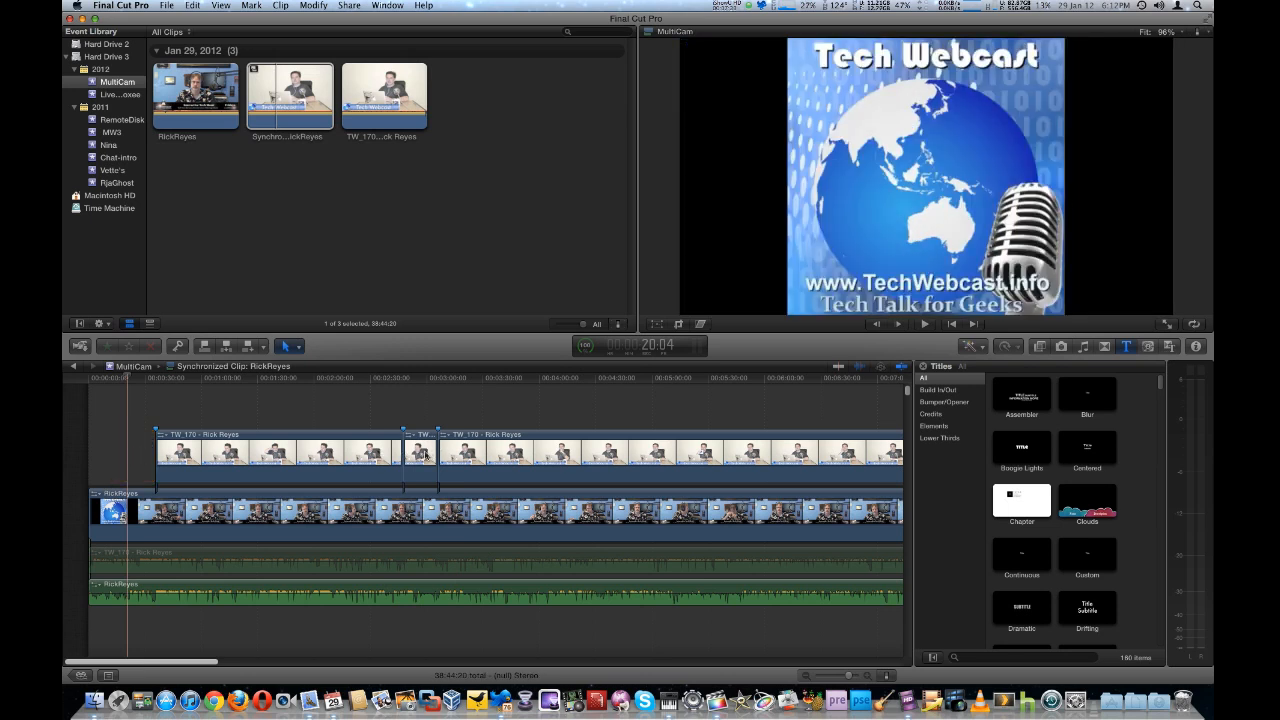
left_click(420, 455)
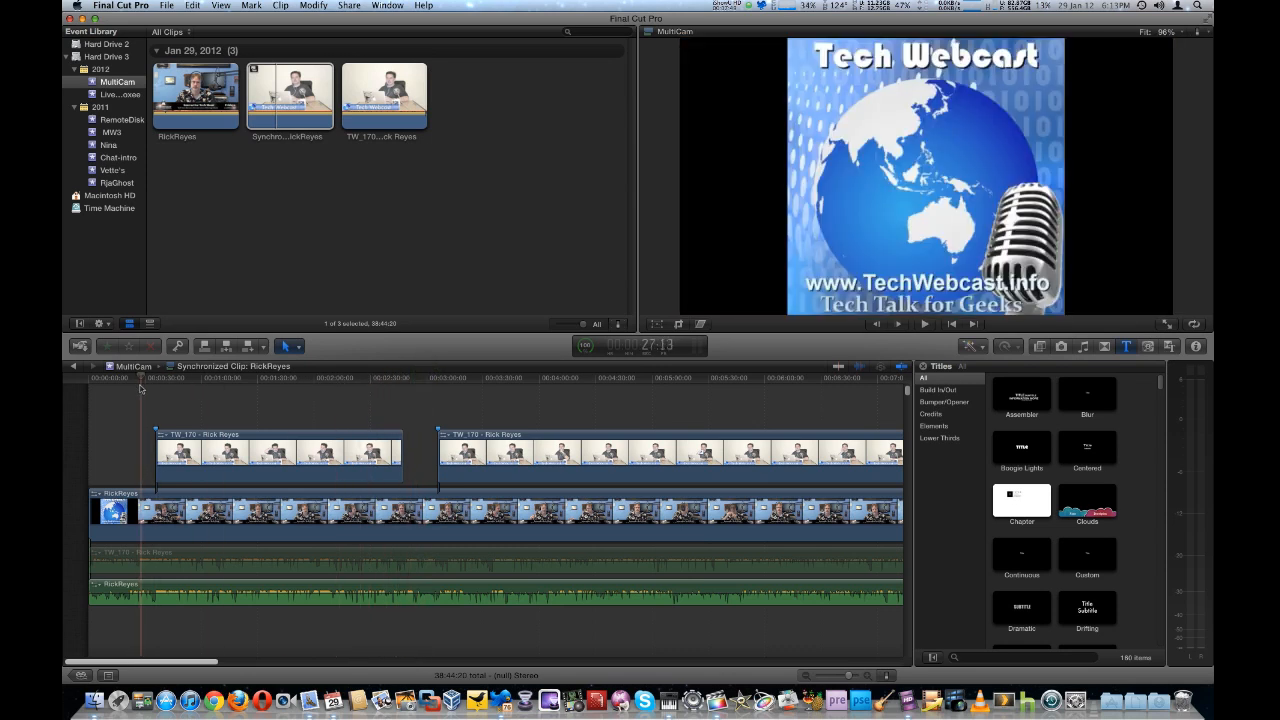
left_click(924, 323)
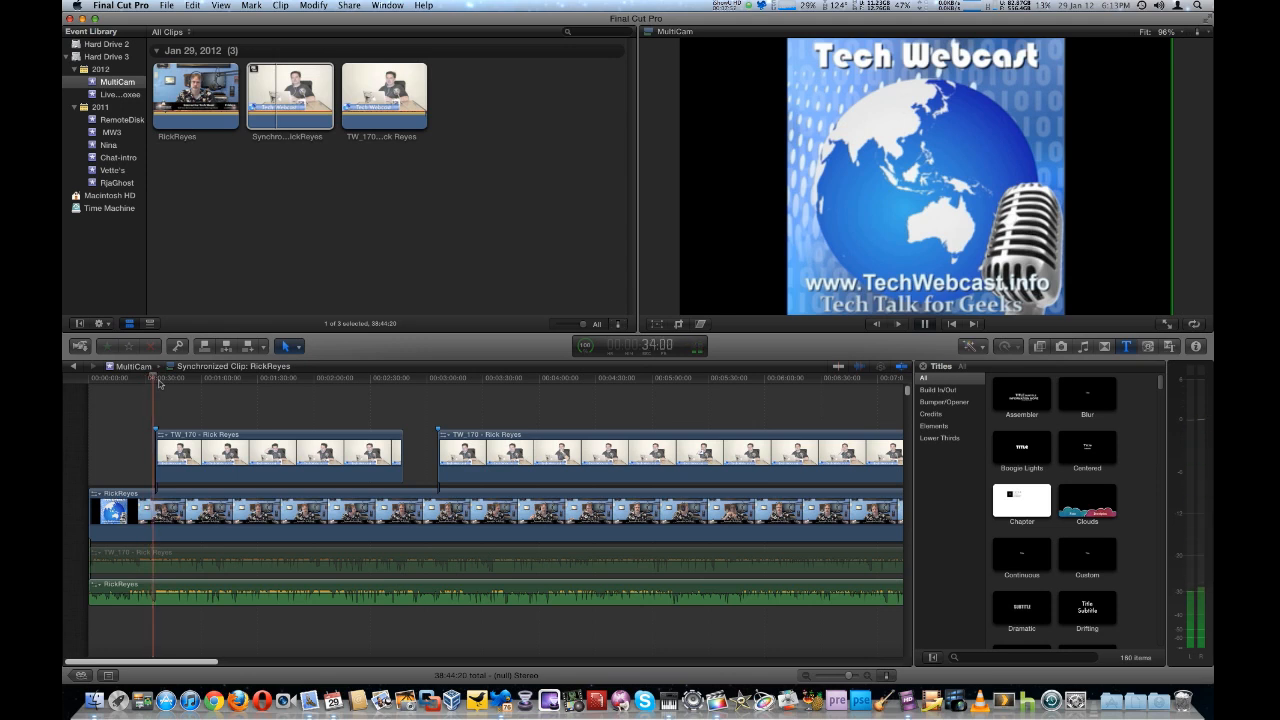
left_click(896, 323)
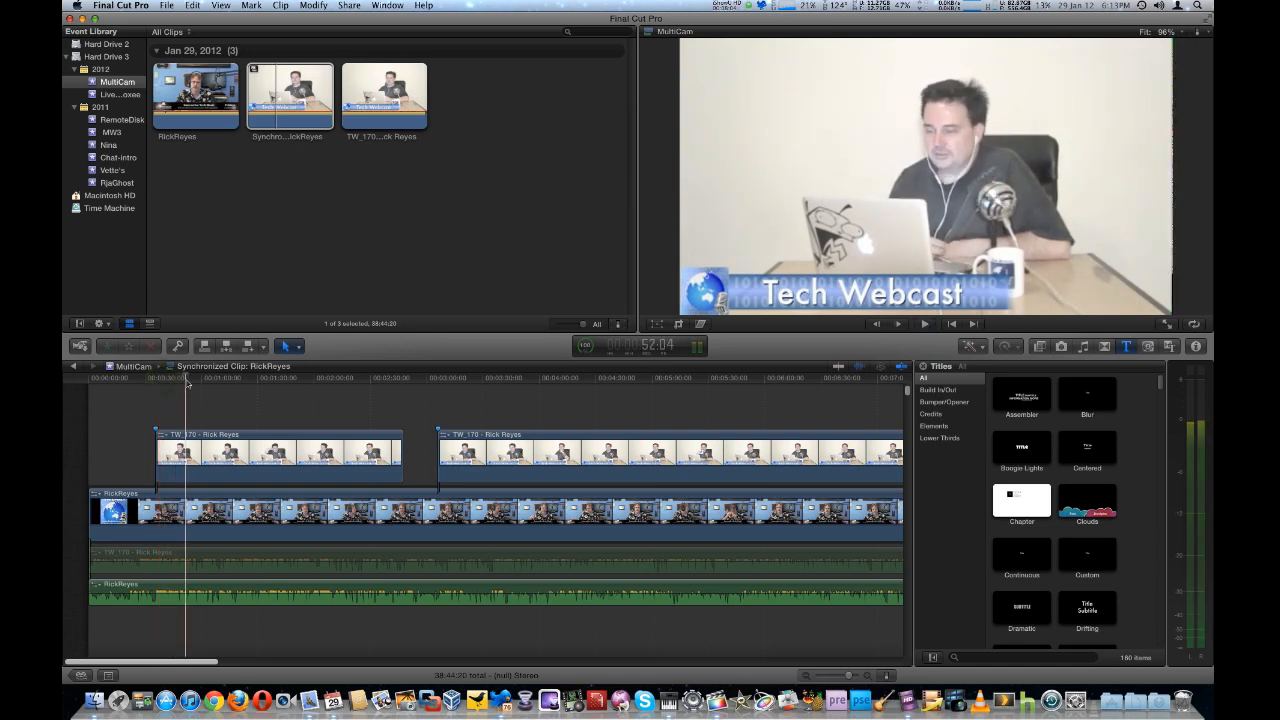
left_click(330, 388)
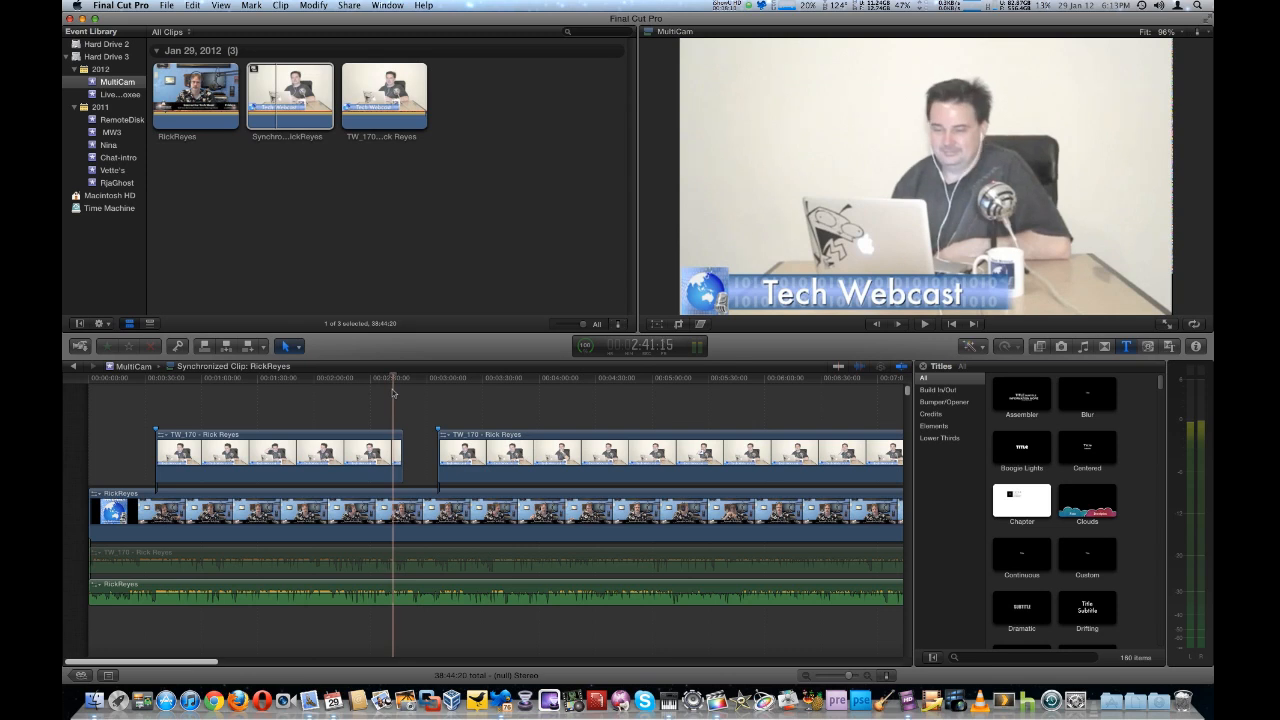
left_click(923, 323)
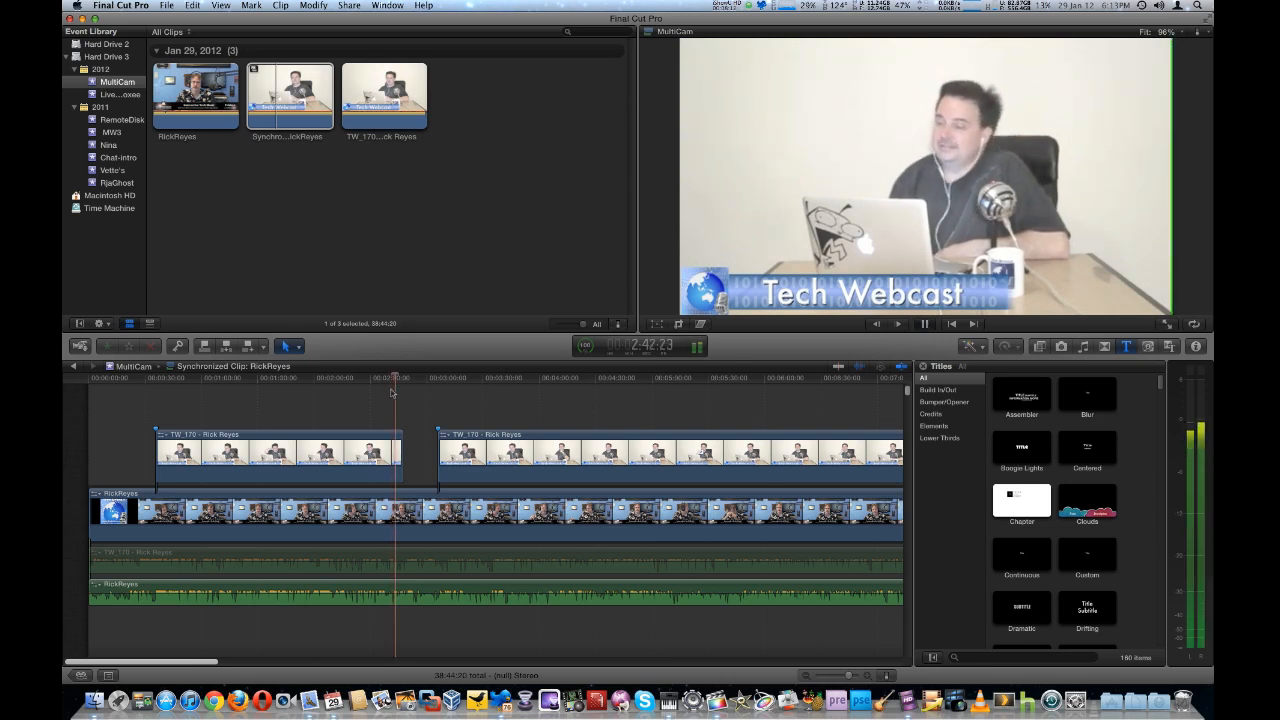